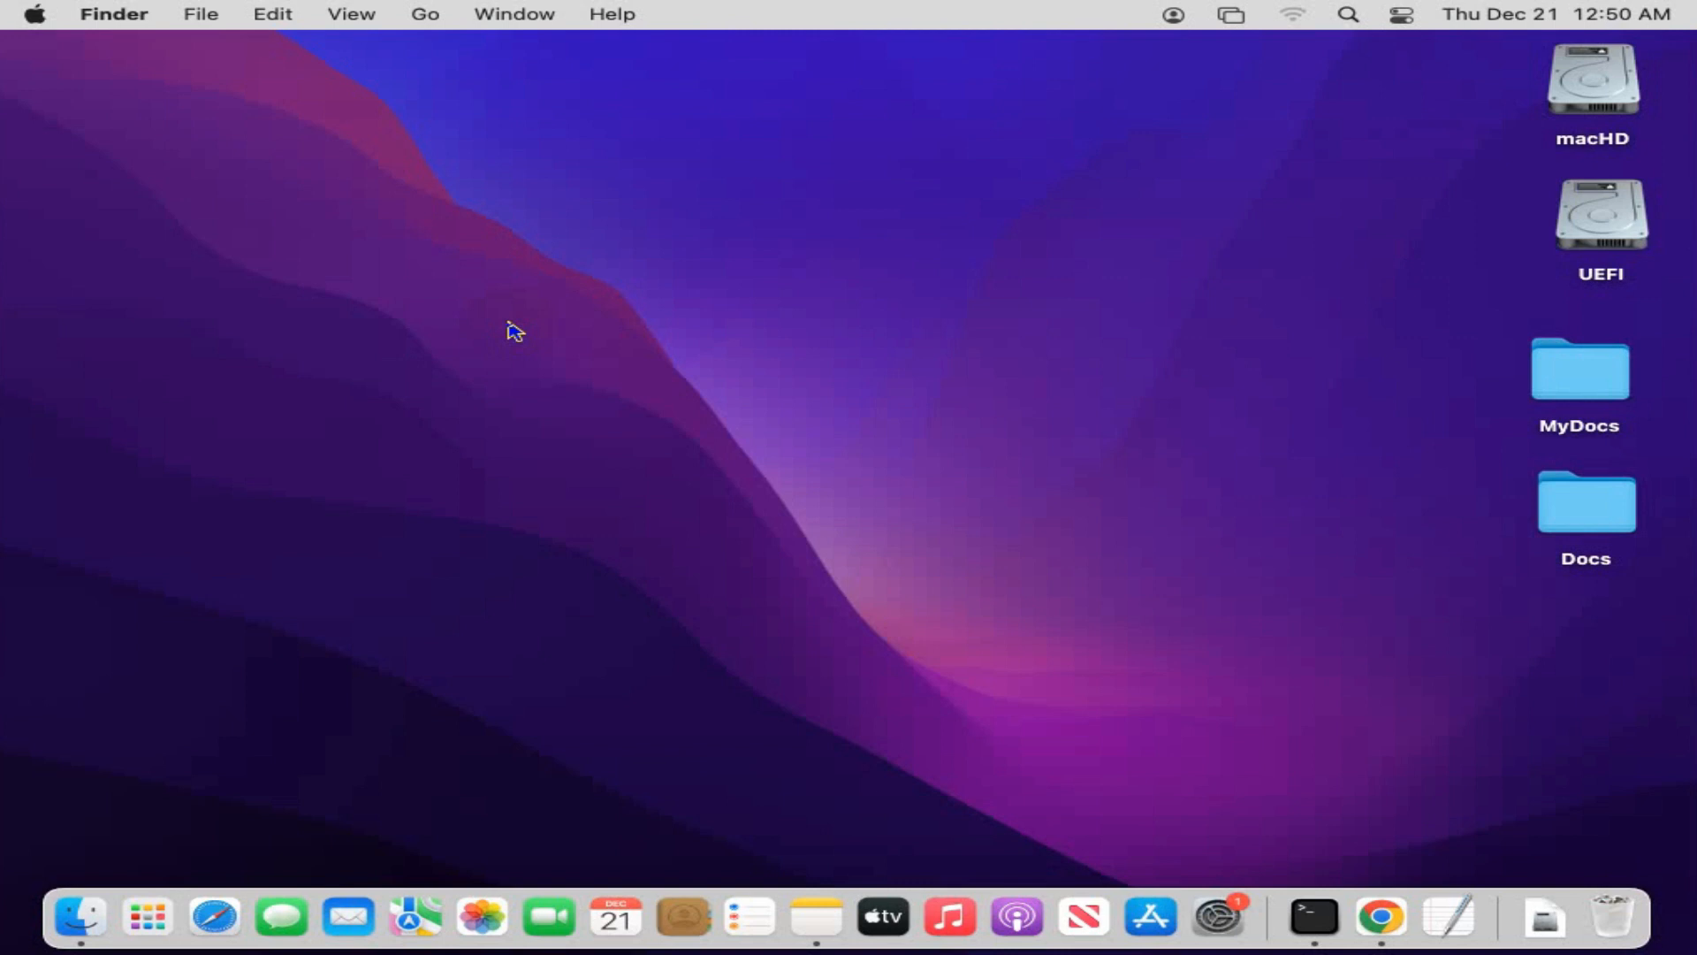
mouse_move(576, 364)
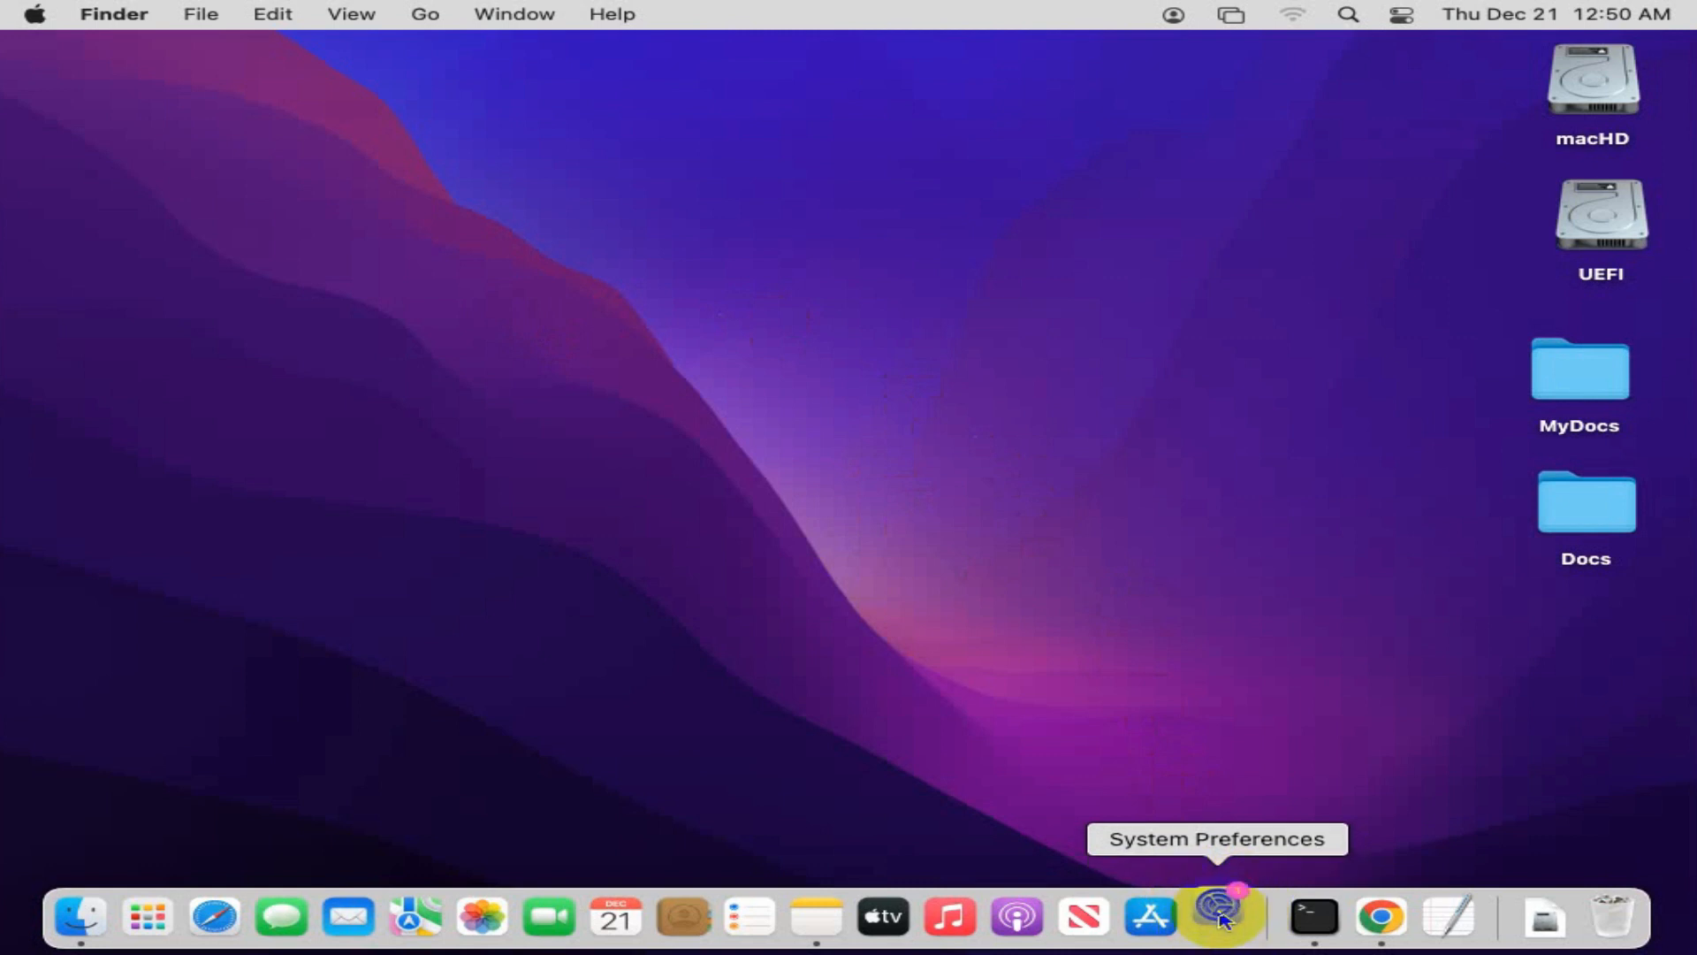
Launch System Preferences from the Dock to show the preference pane grid.
click(1217, 917)
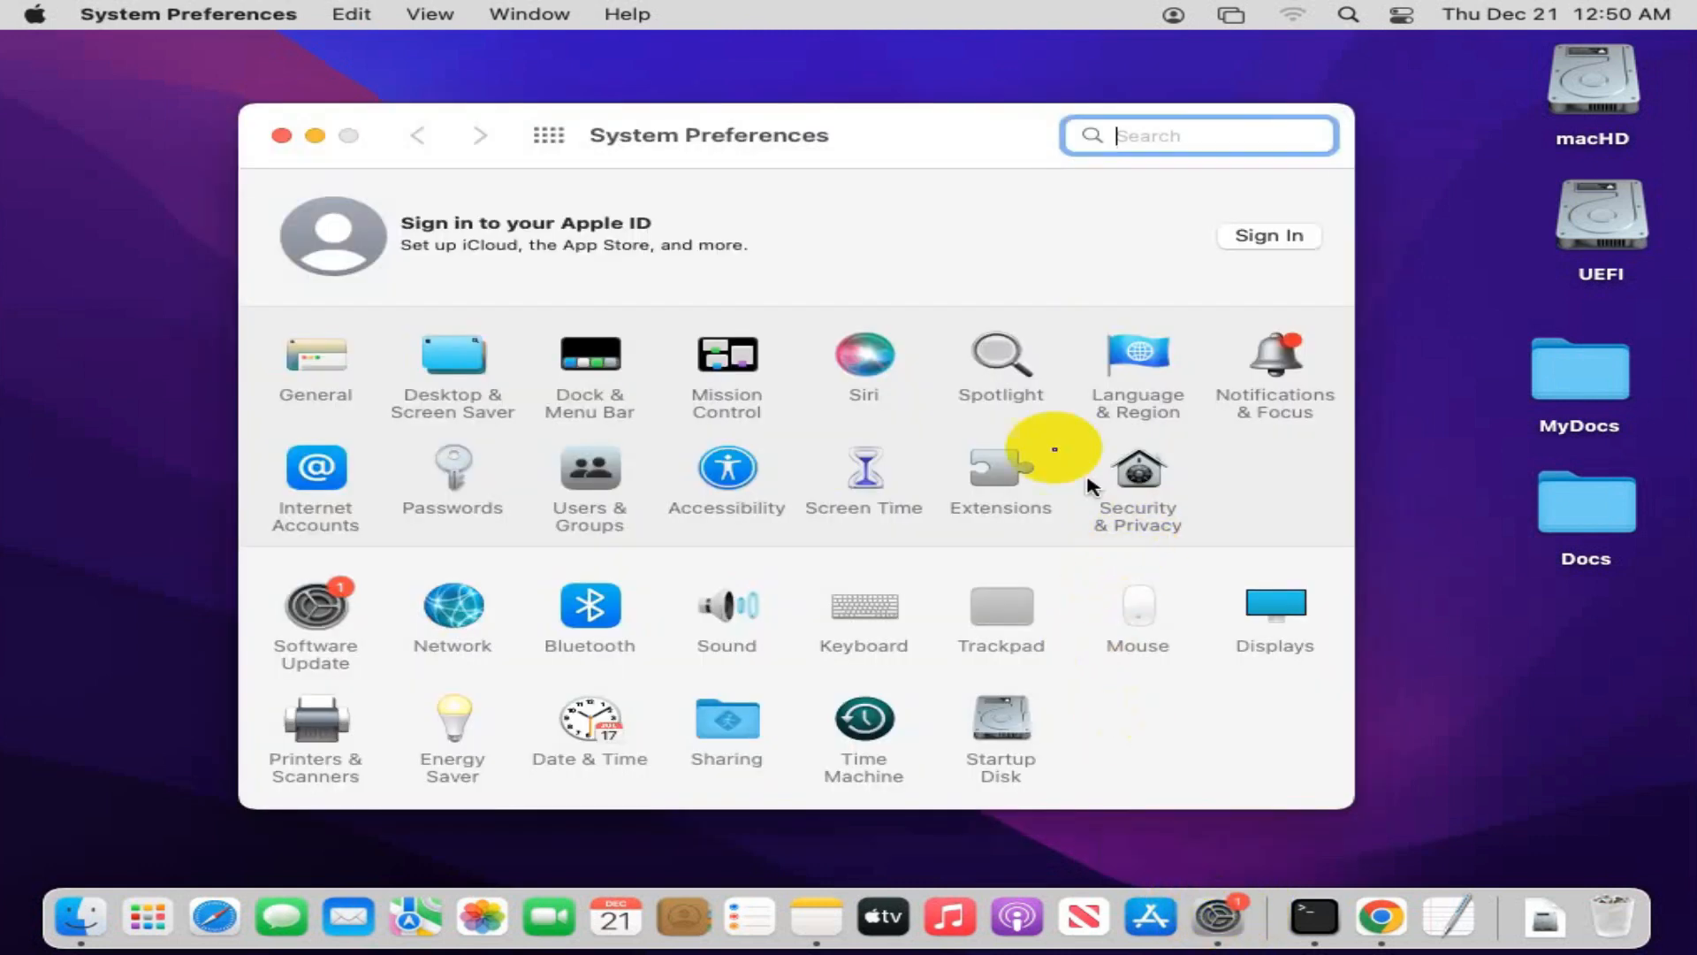
mouse_move(709, 358)
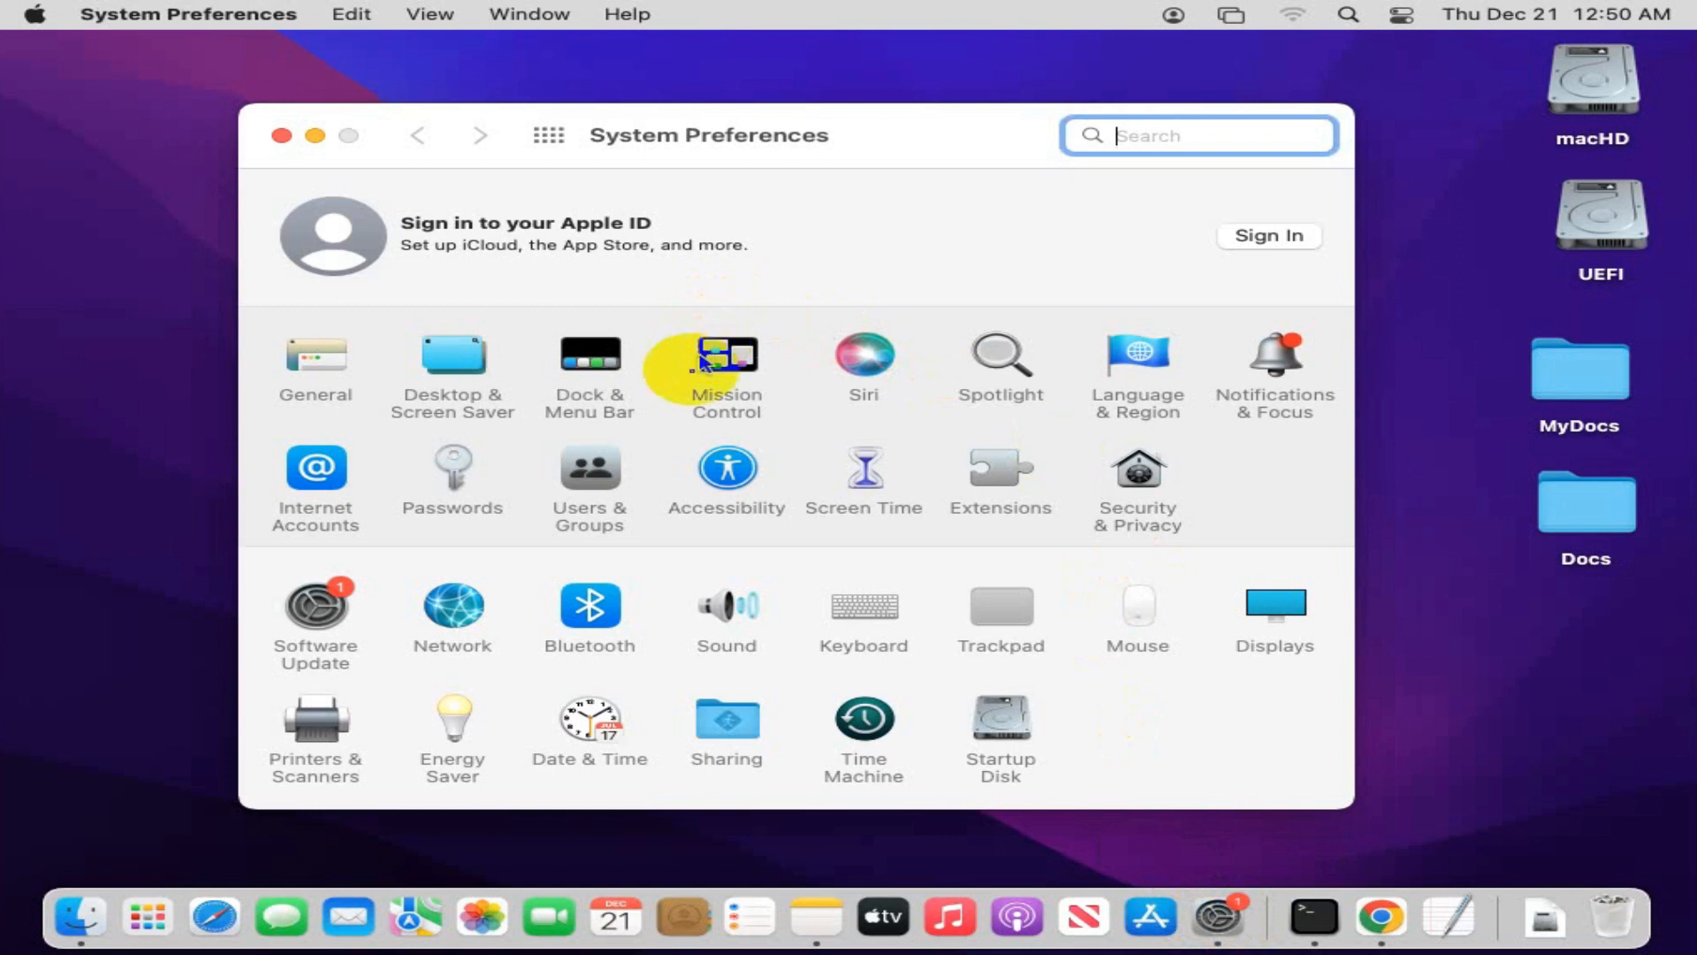
mouse_move(734, 717)
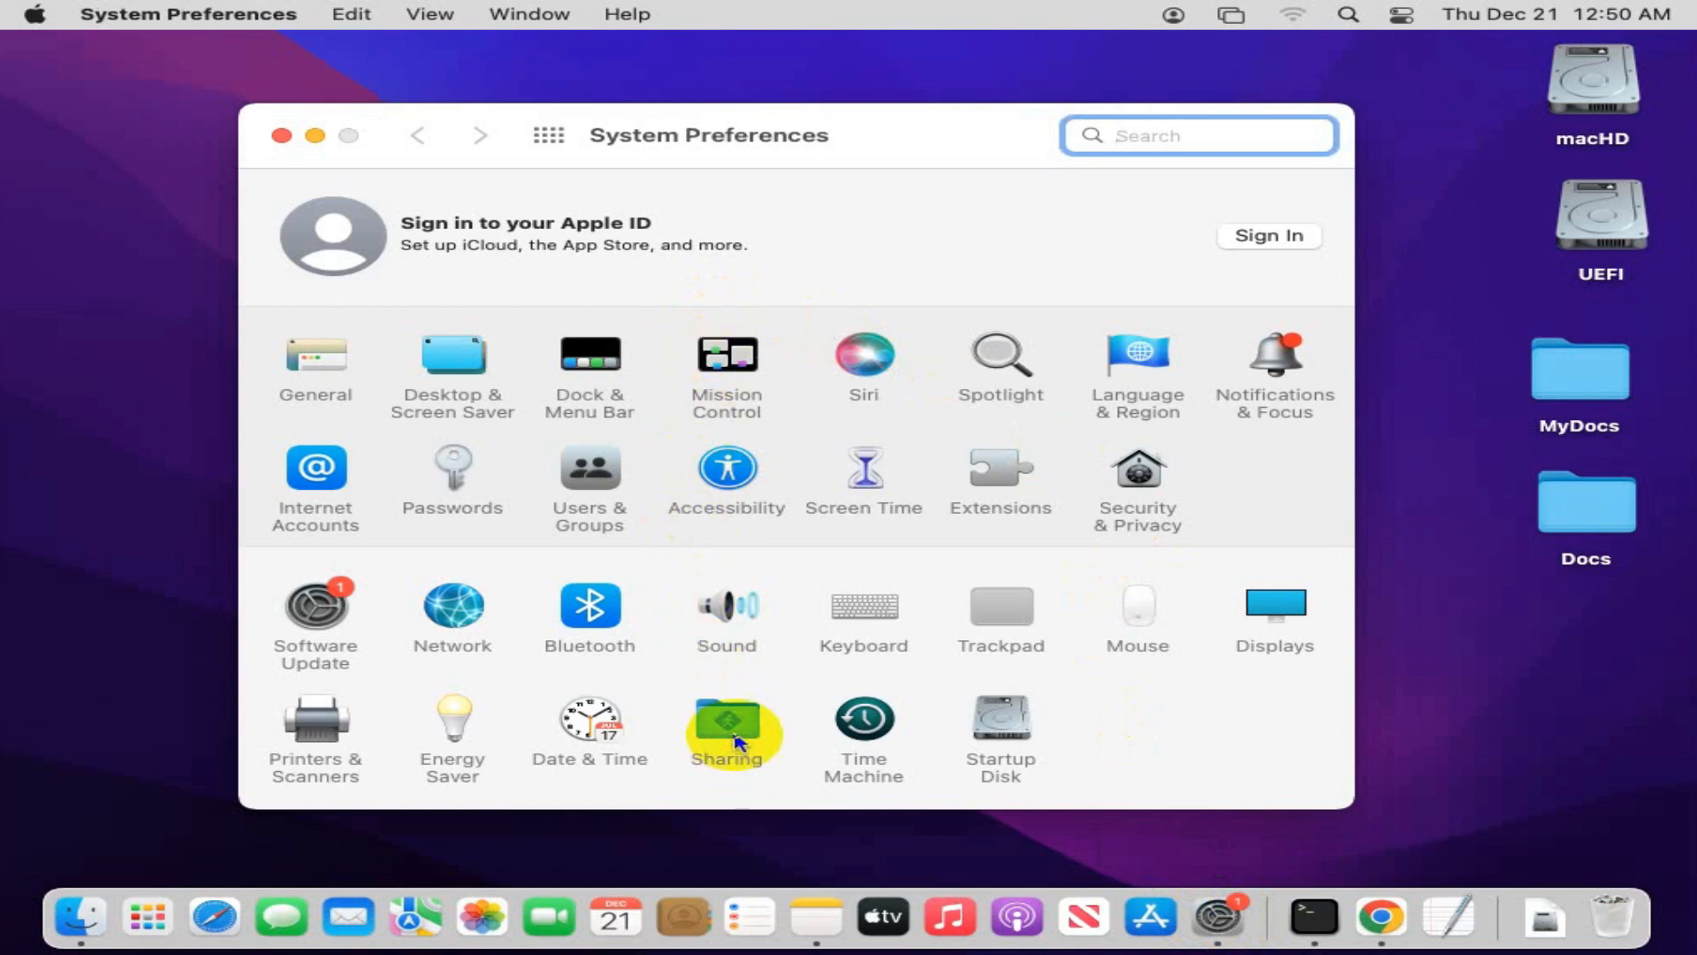
Turn on Screen Sharing in the Sharing pane, access limited to Administrators.
click(726, 725)
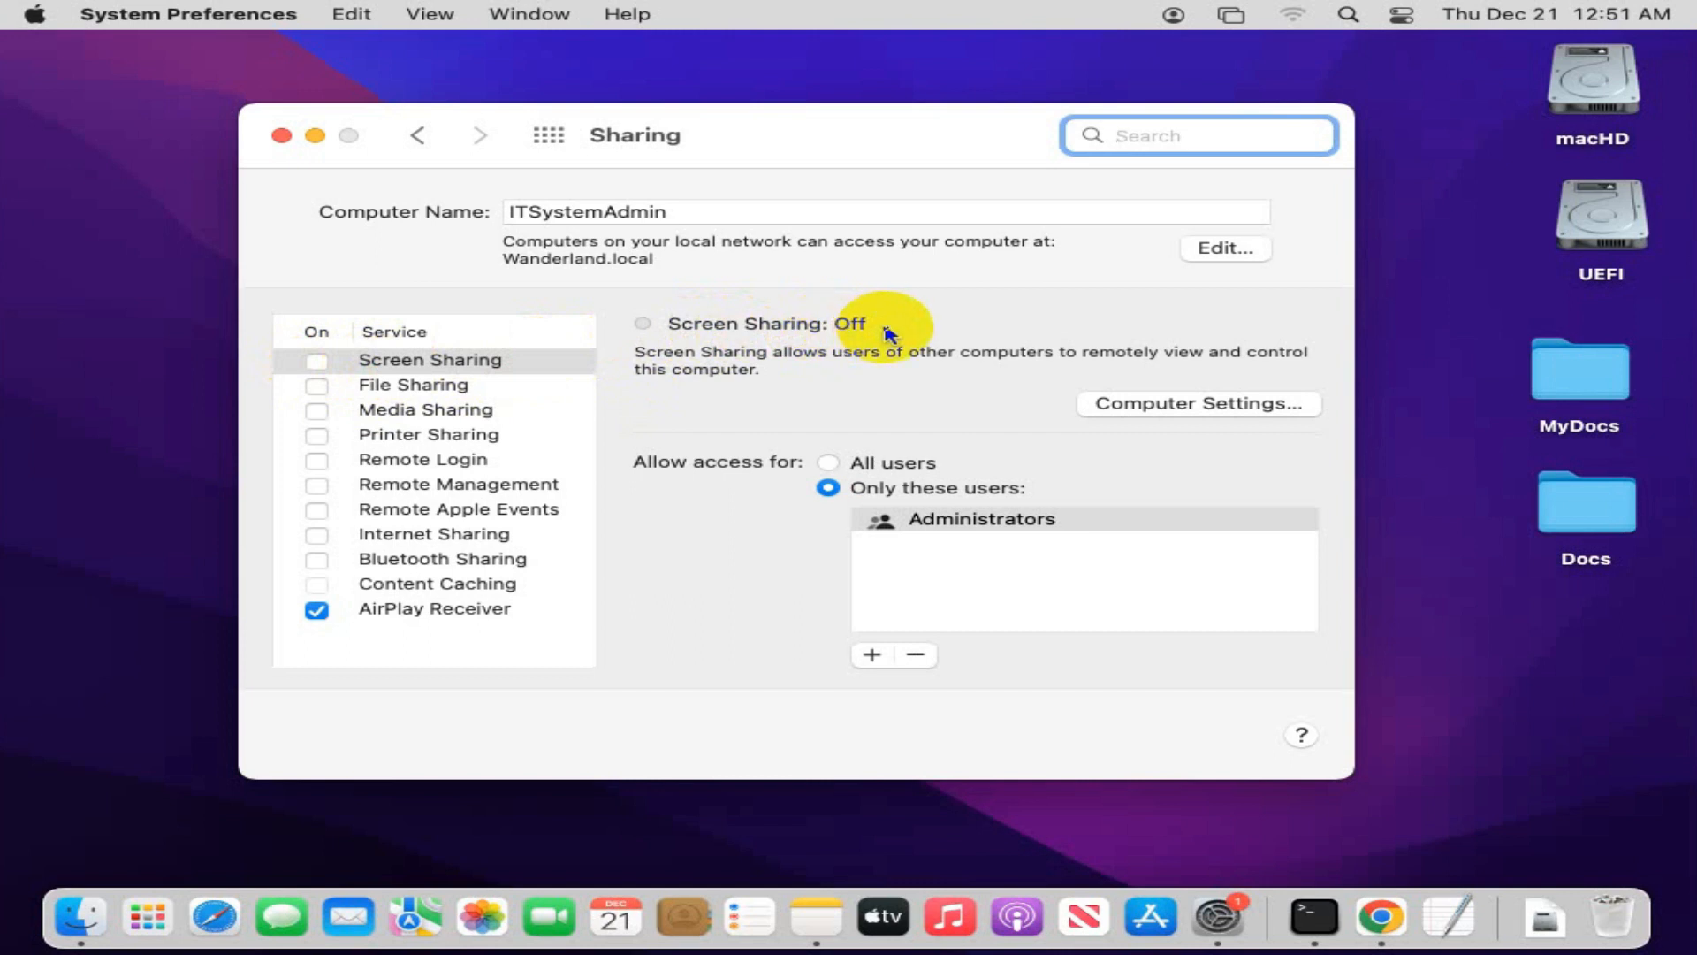
mouse_move(771, 336)
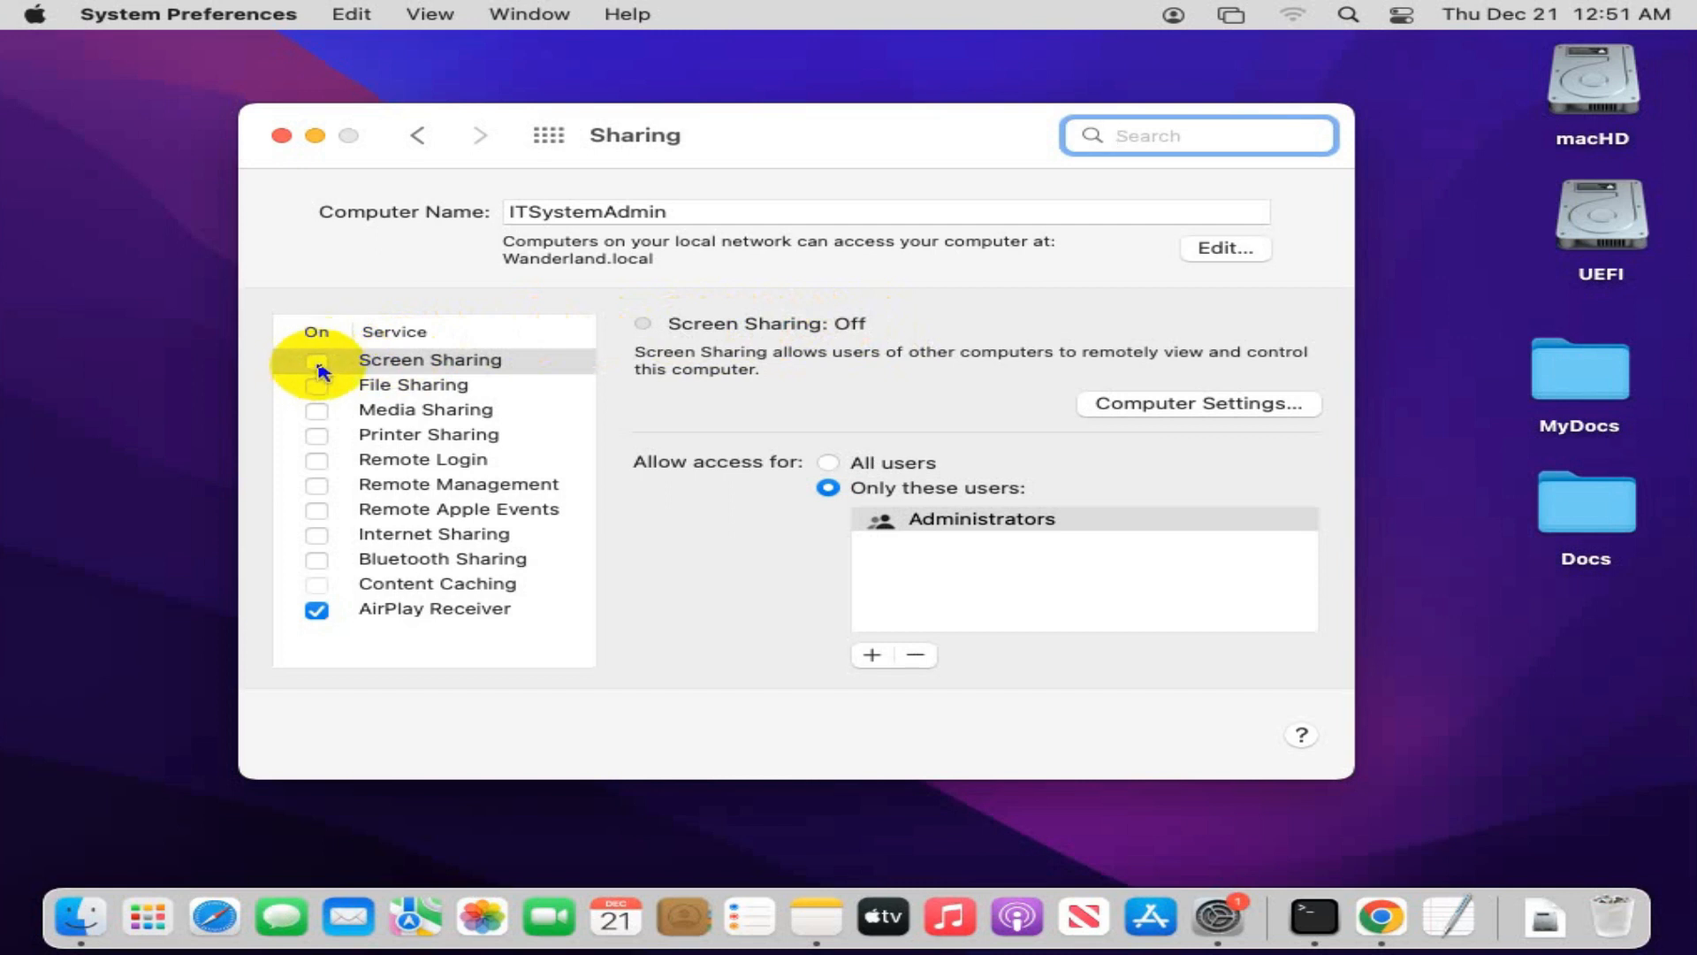
click(317, 359)
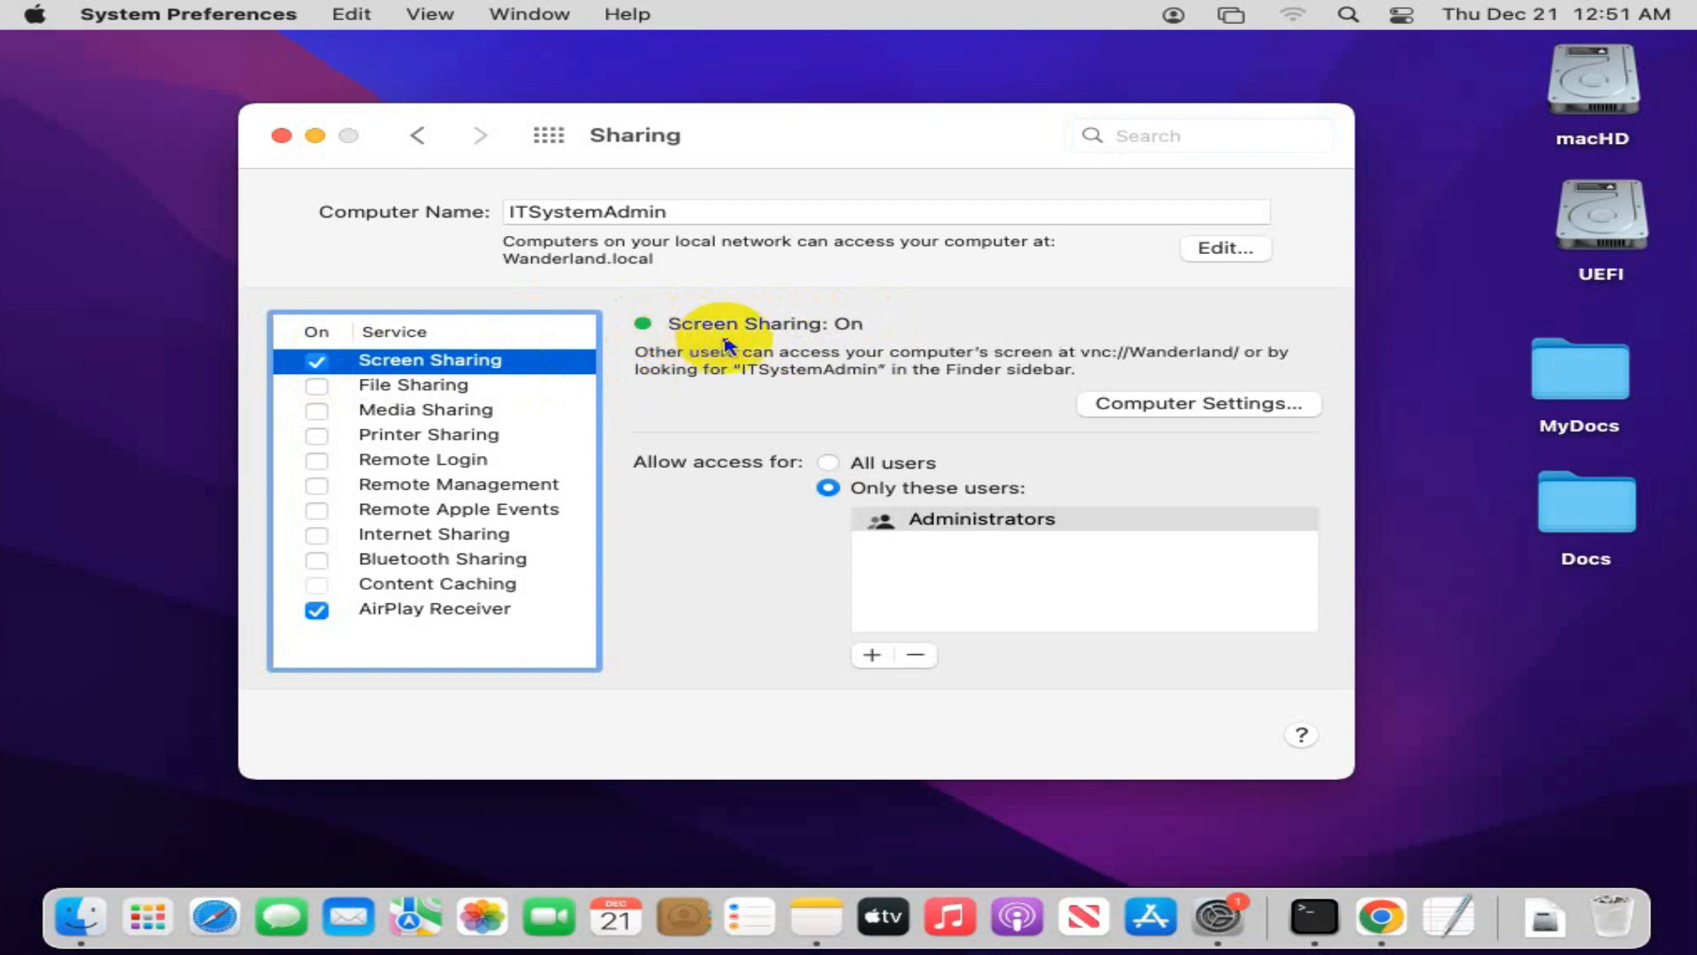
mouse_move(866, 342)
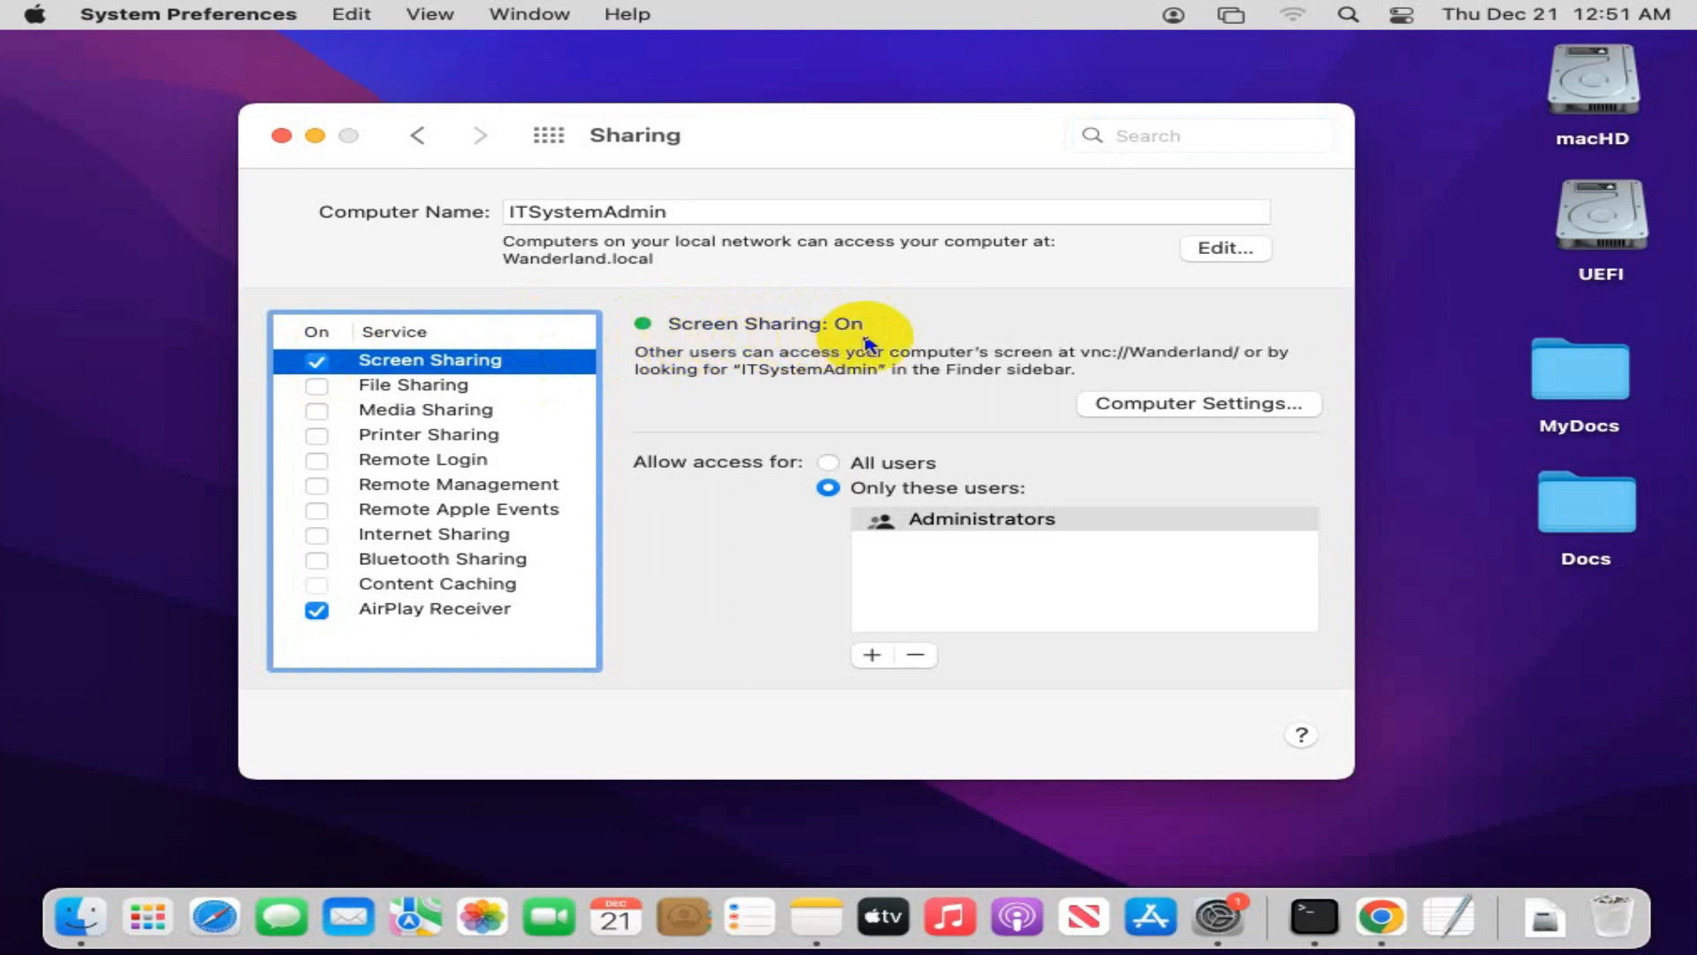
mouse_move(833, 345)
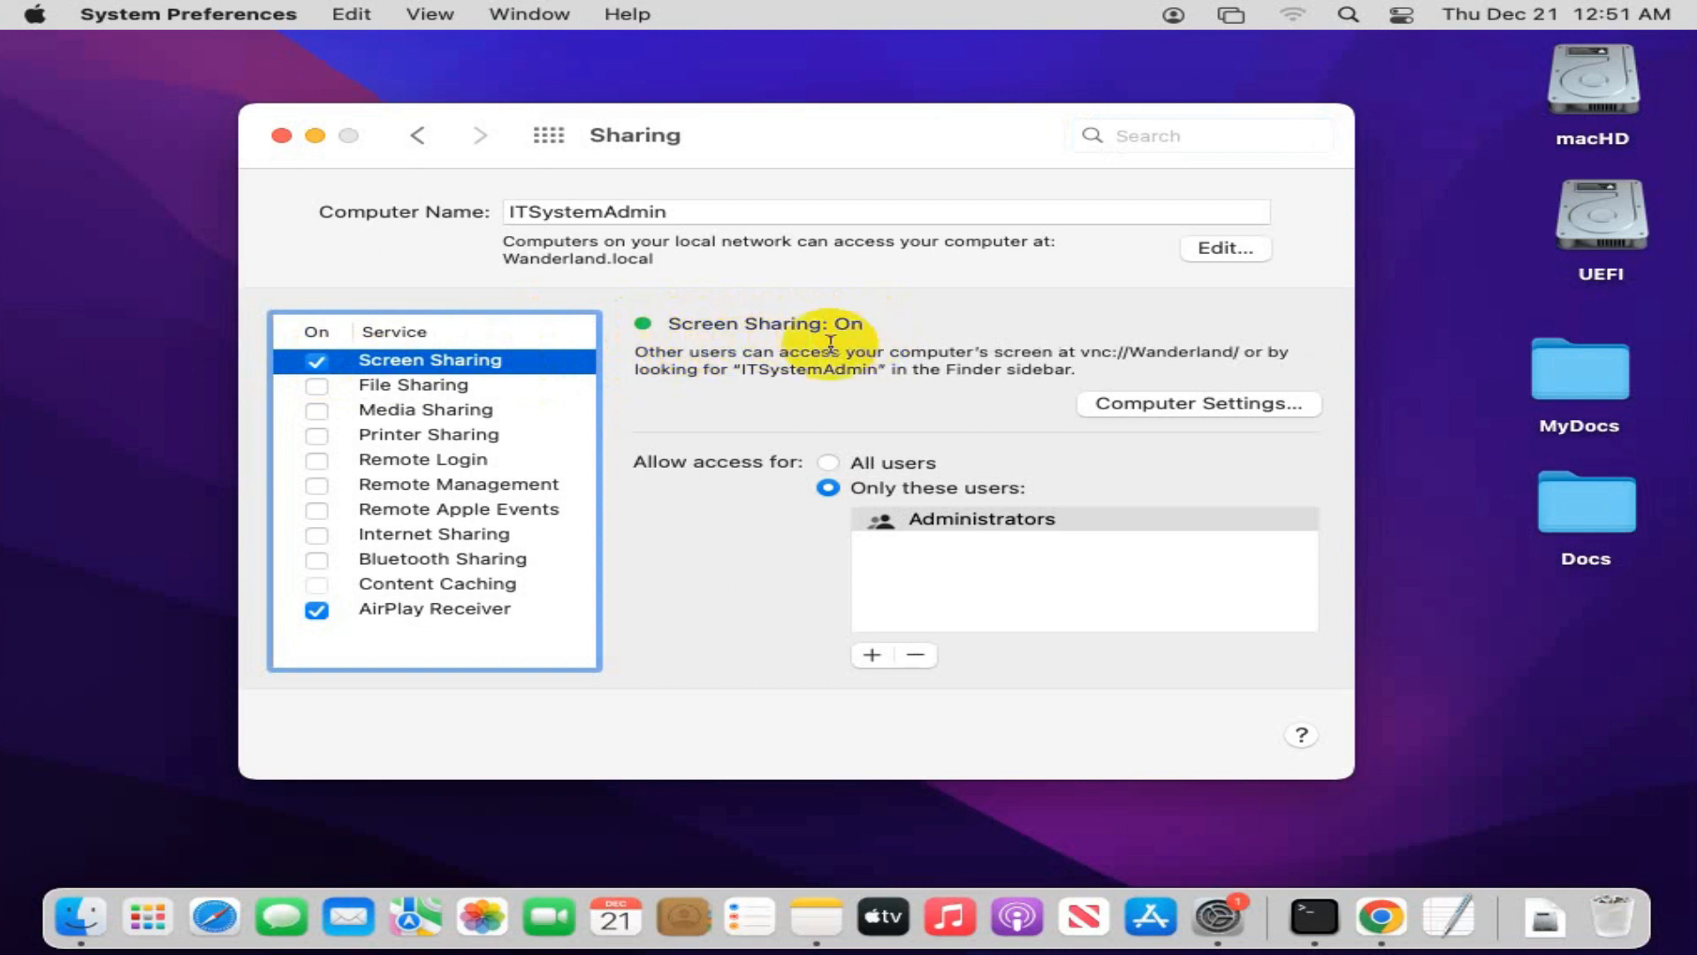
mouse_move(852, 419)
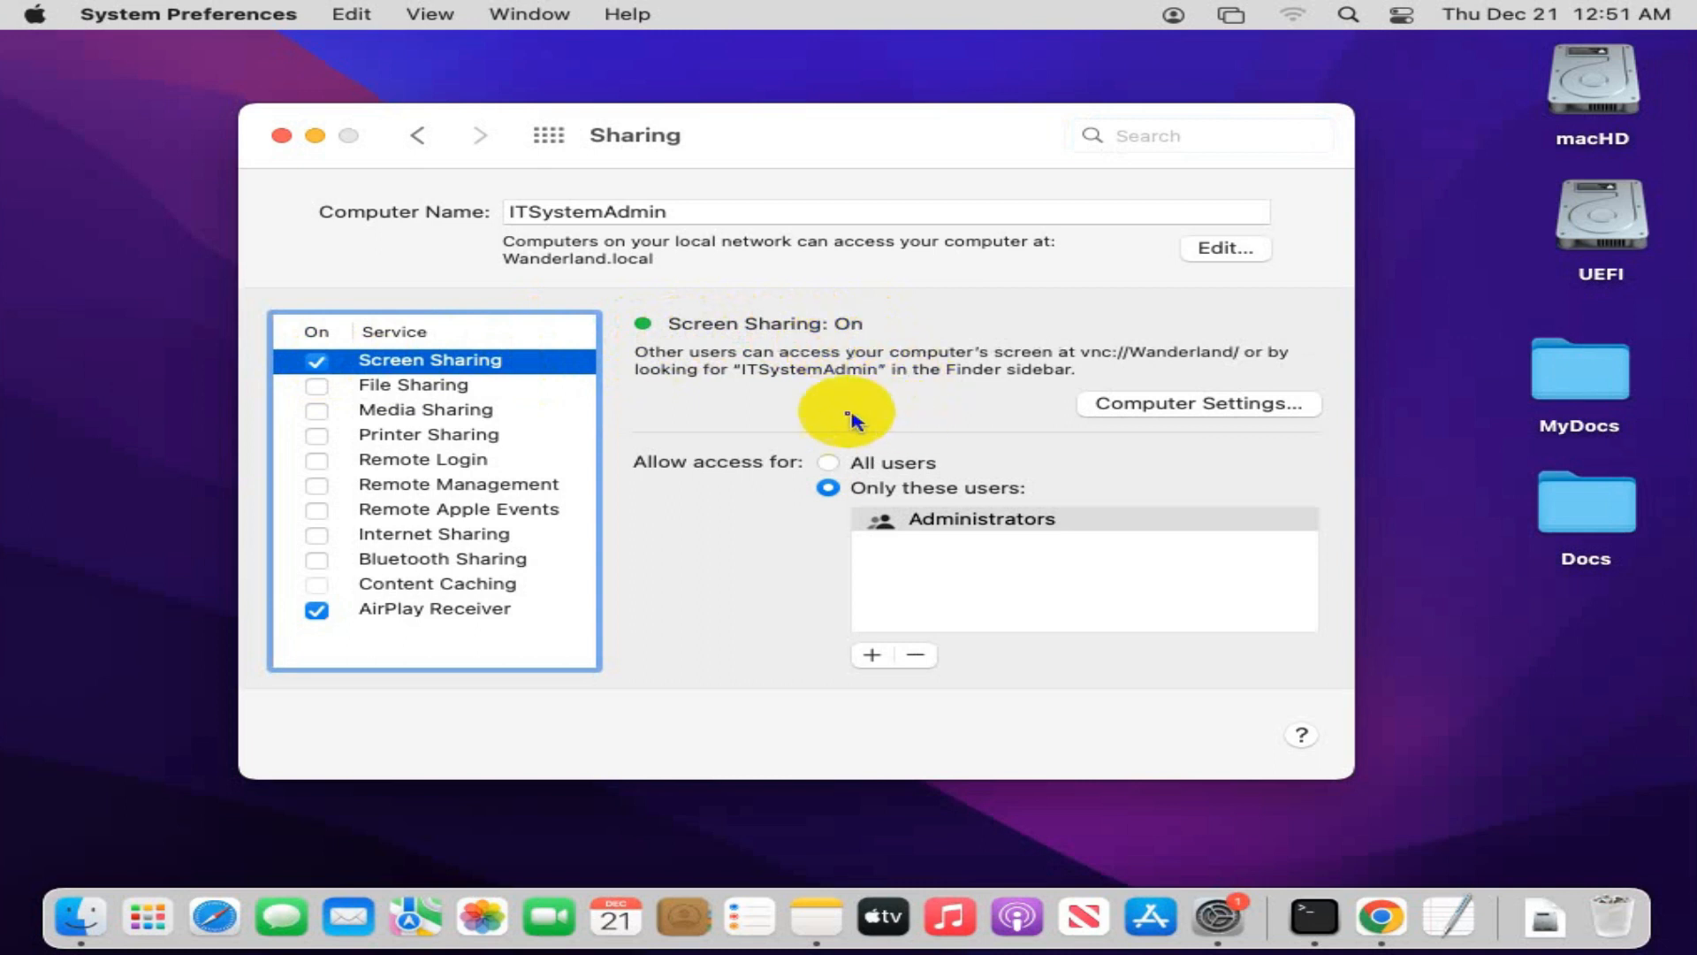
mouse_move(1127, 428)
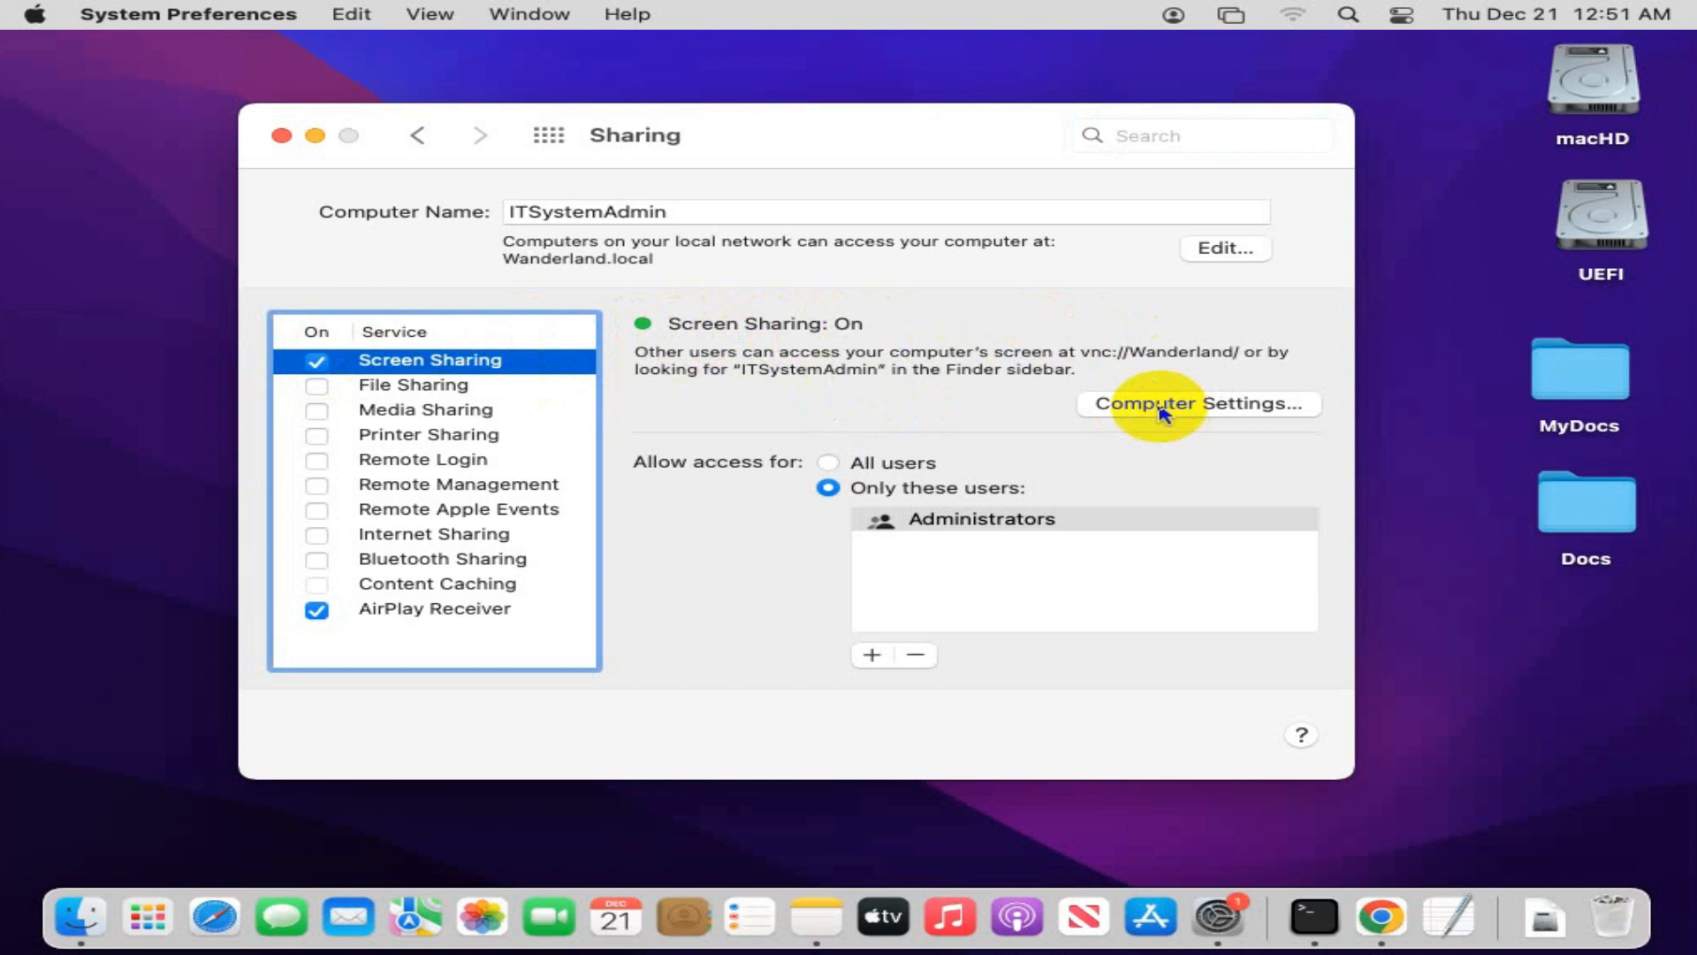
In Computer Settings, allow anyone to request screen control and disable VNC password control.
click(1197, 403)
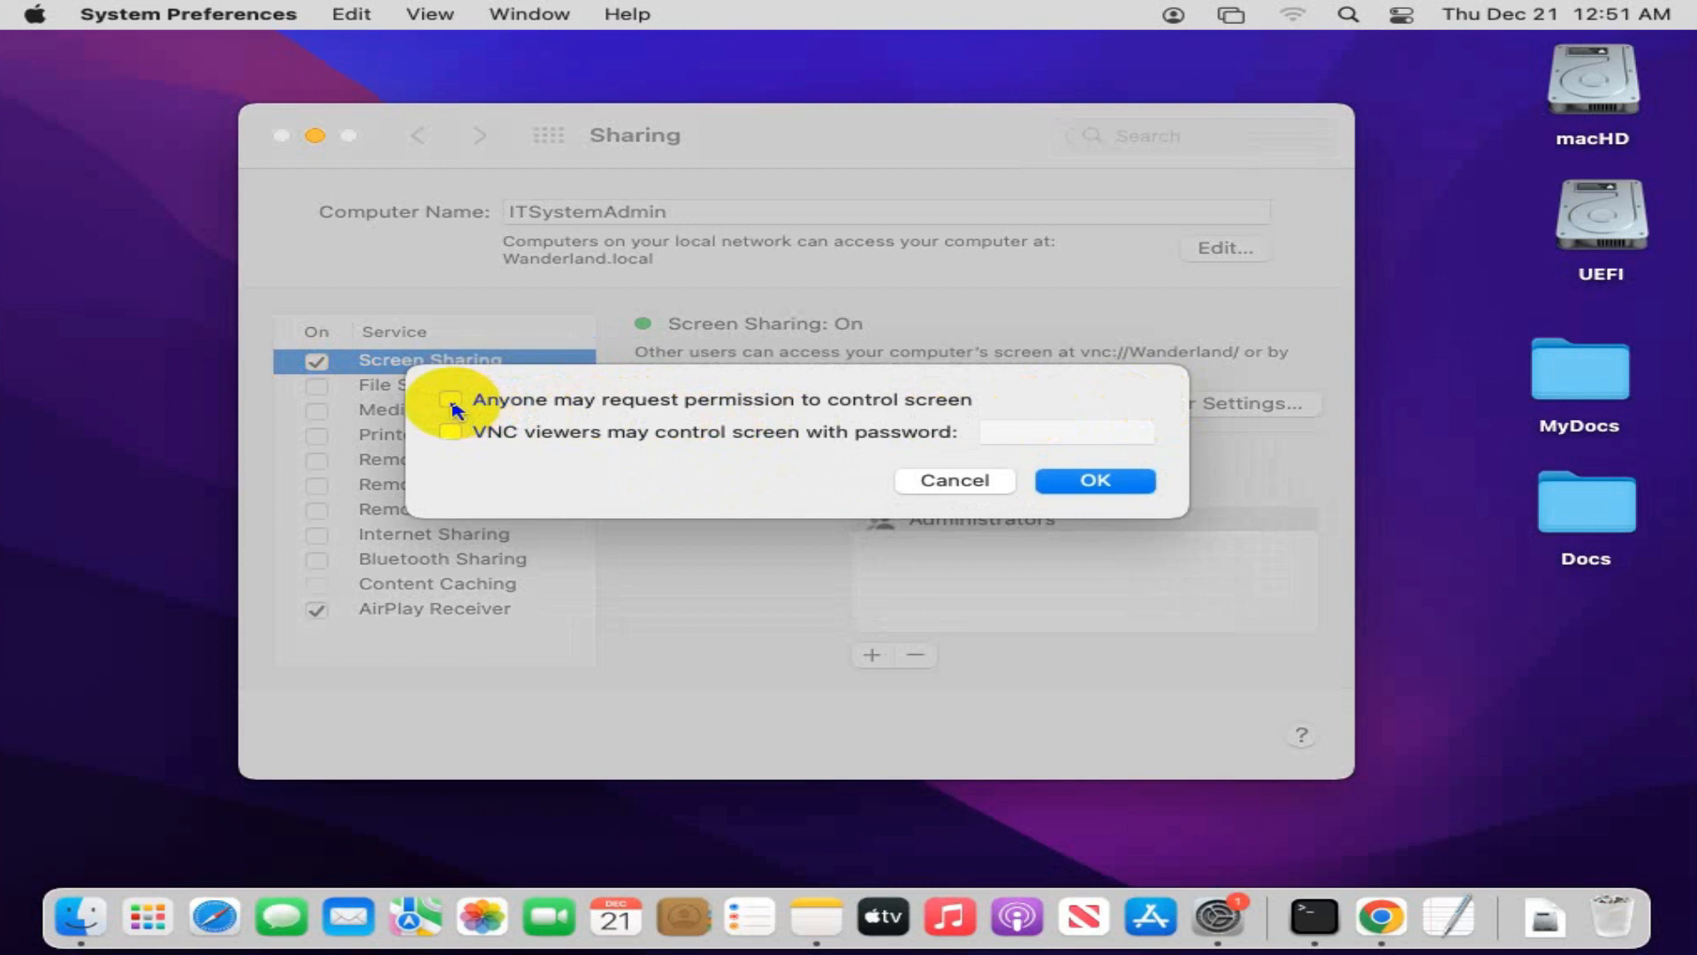
click(450, 397)
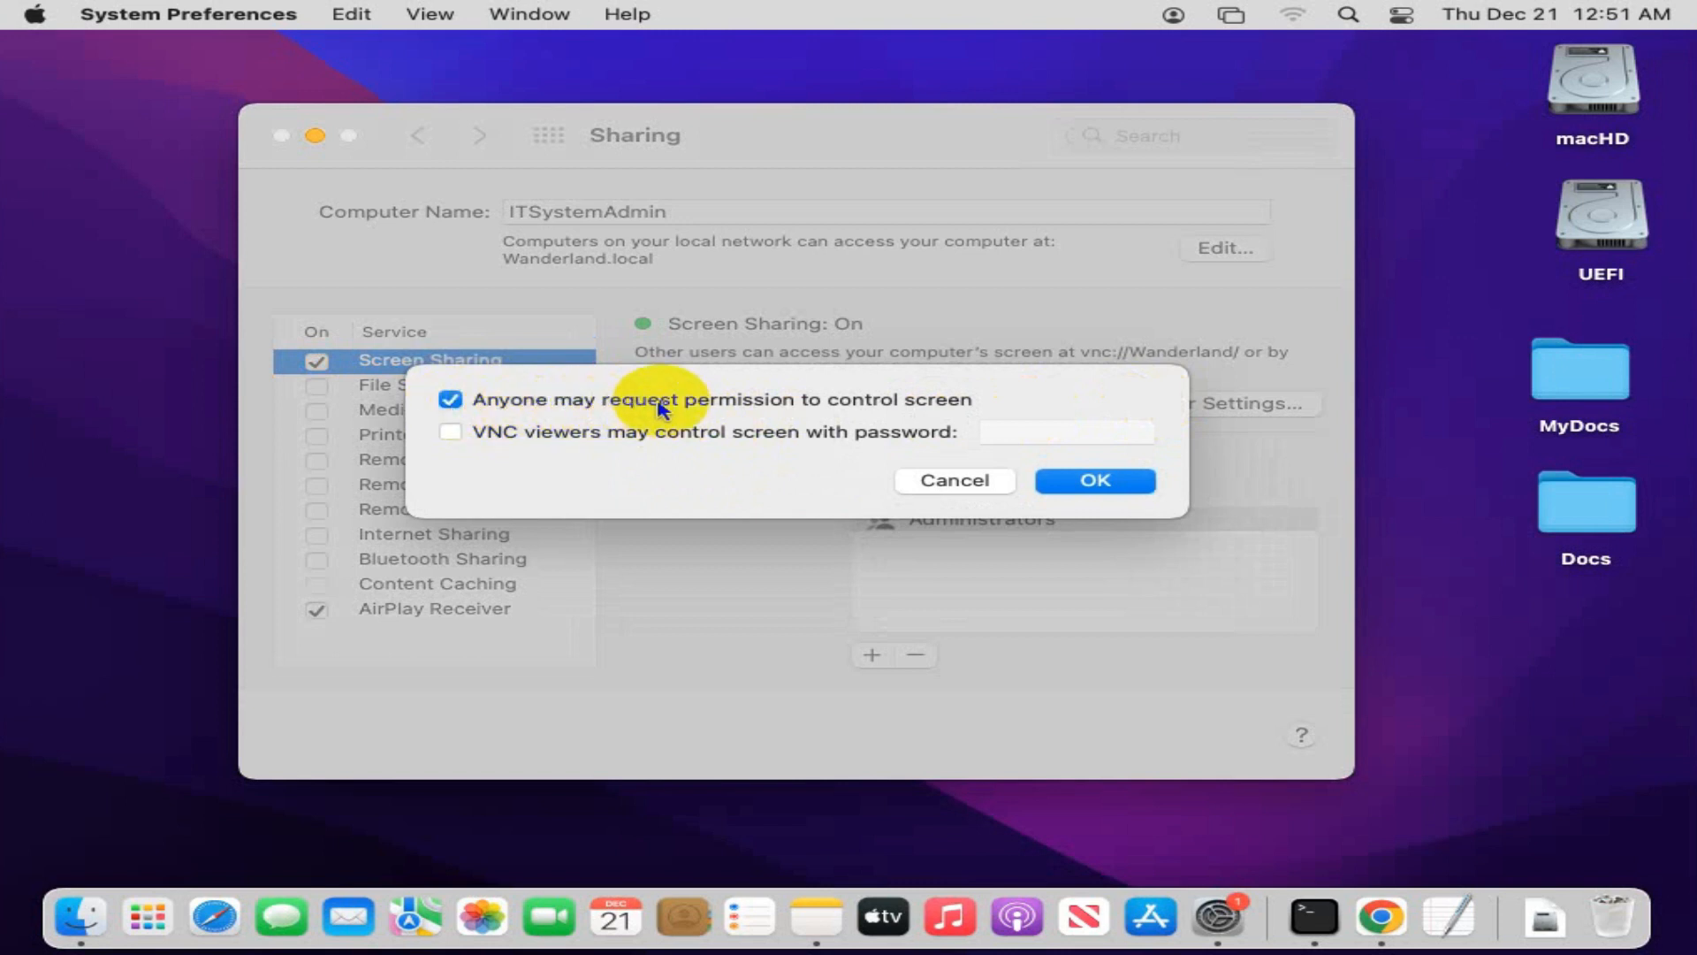
mouse_move(711, 413)
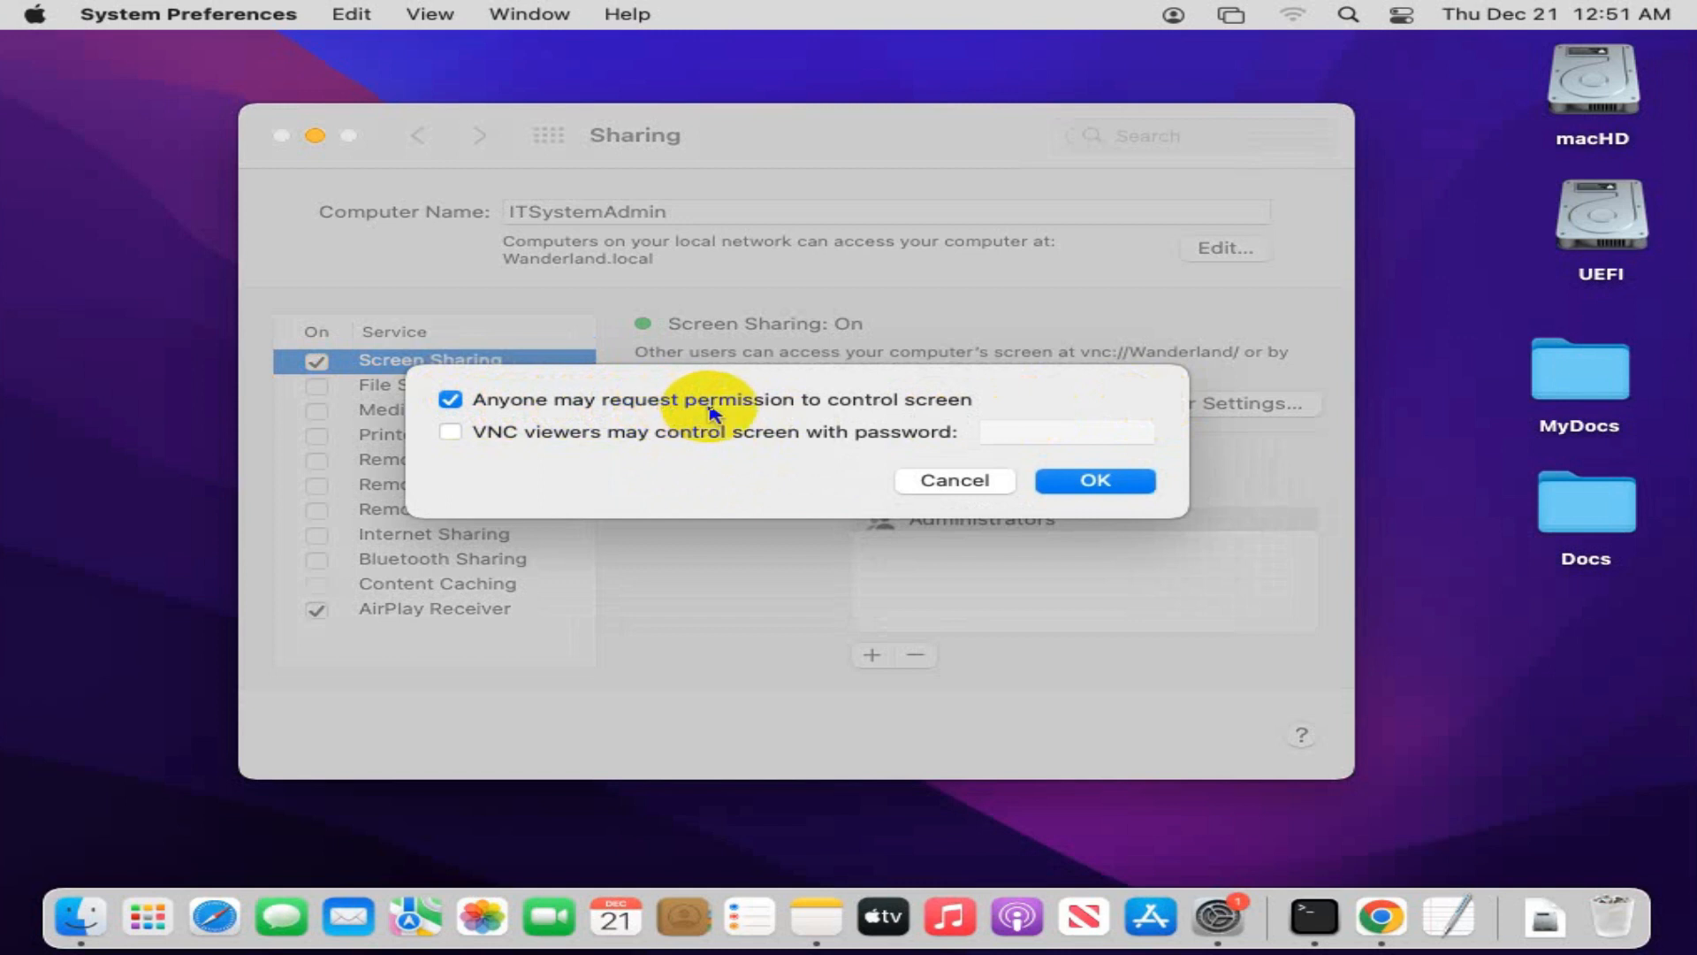
mouse_move(933, 413)
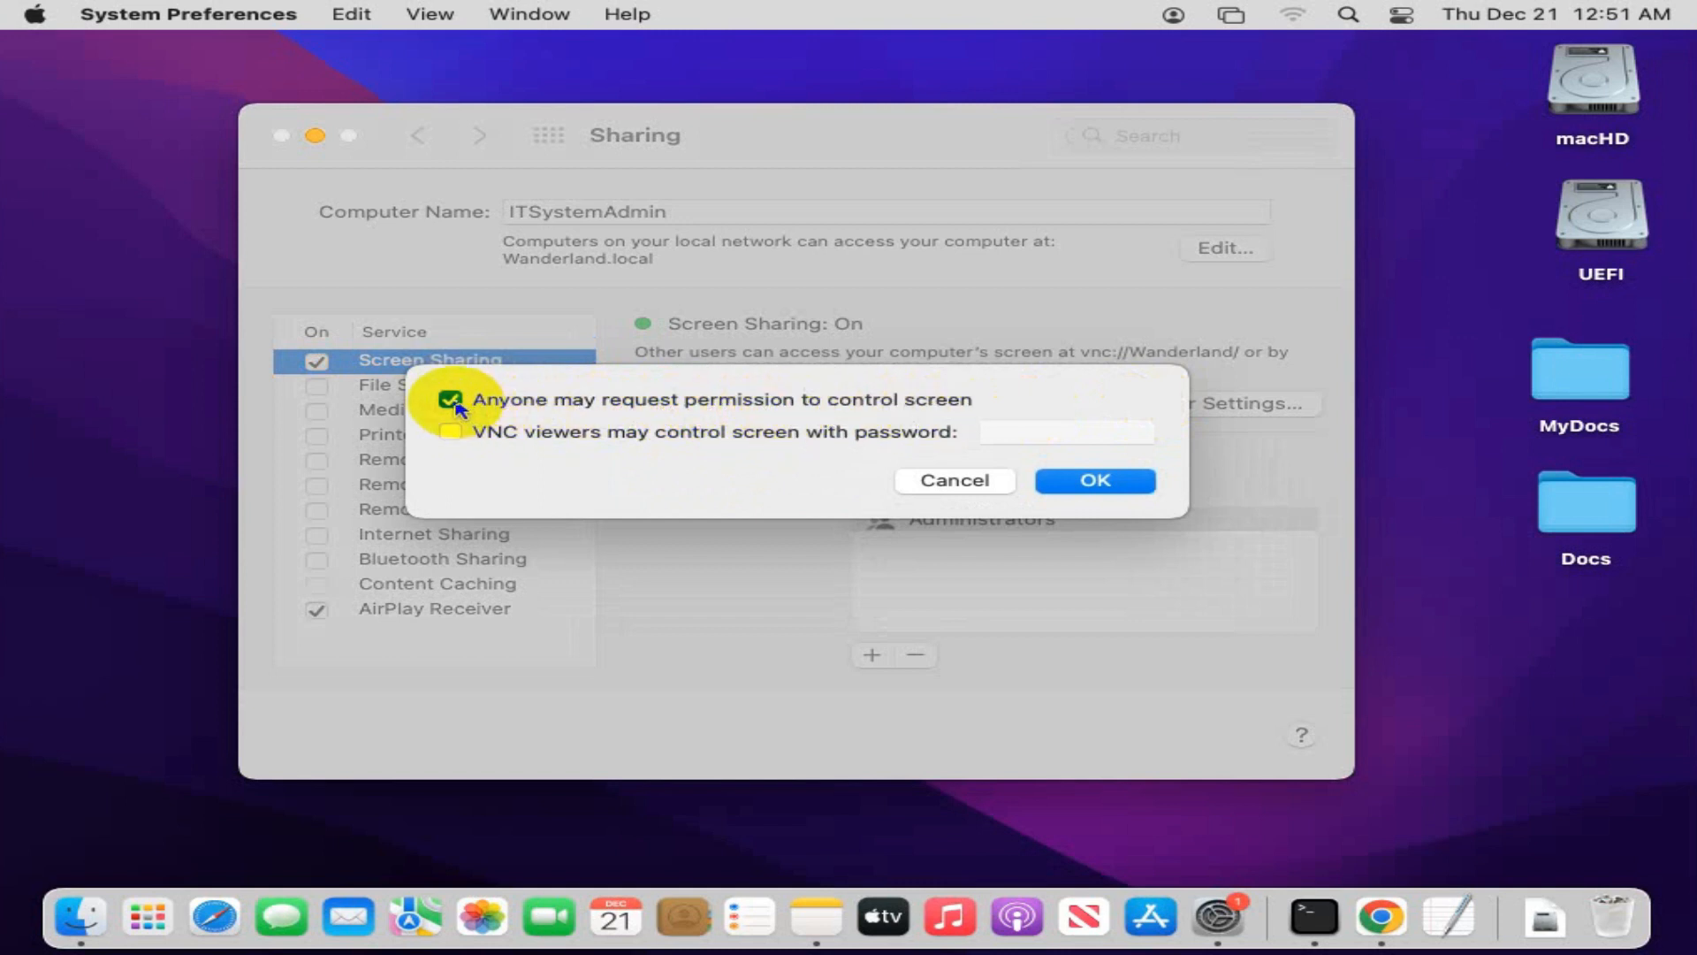
click(451, 431)
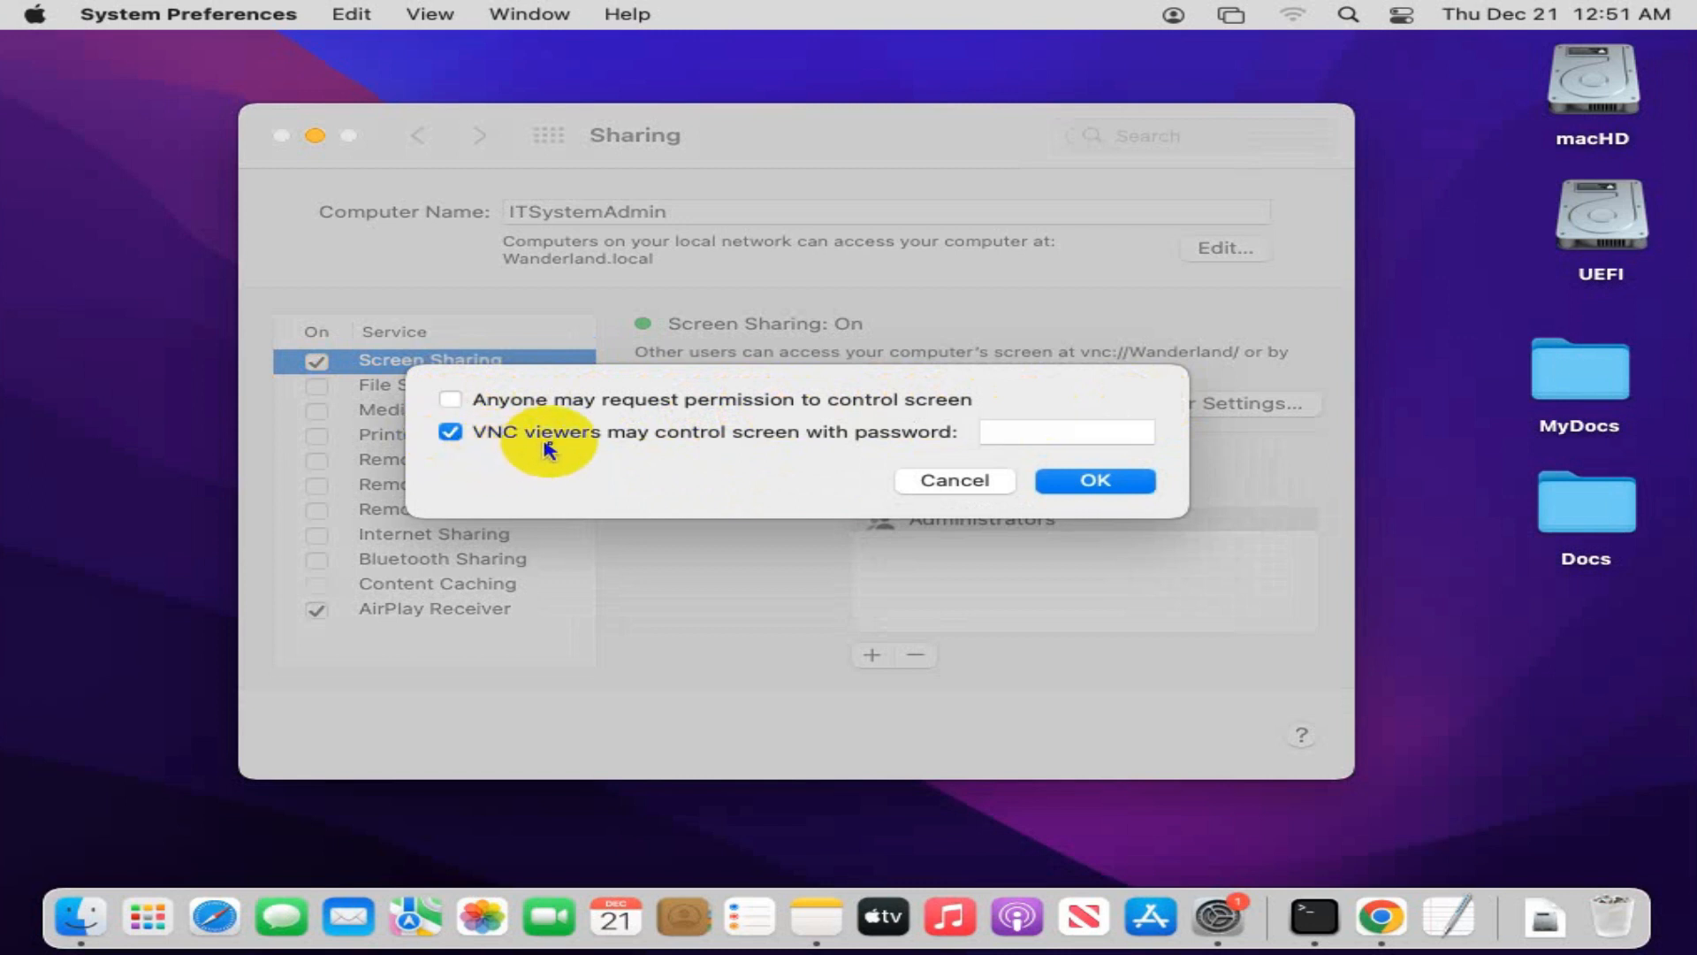
mouse_move(617, 444)
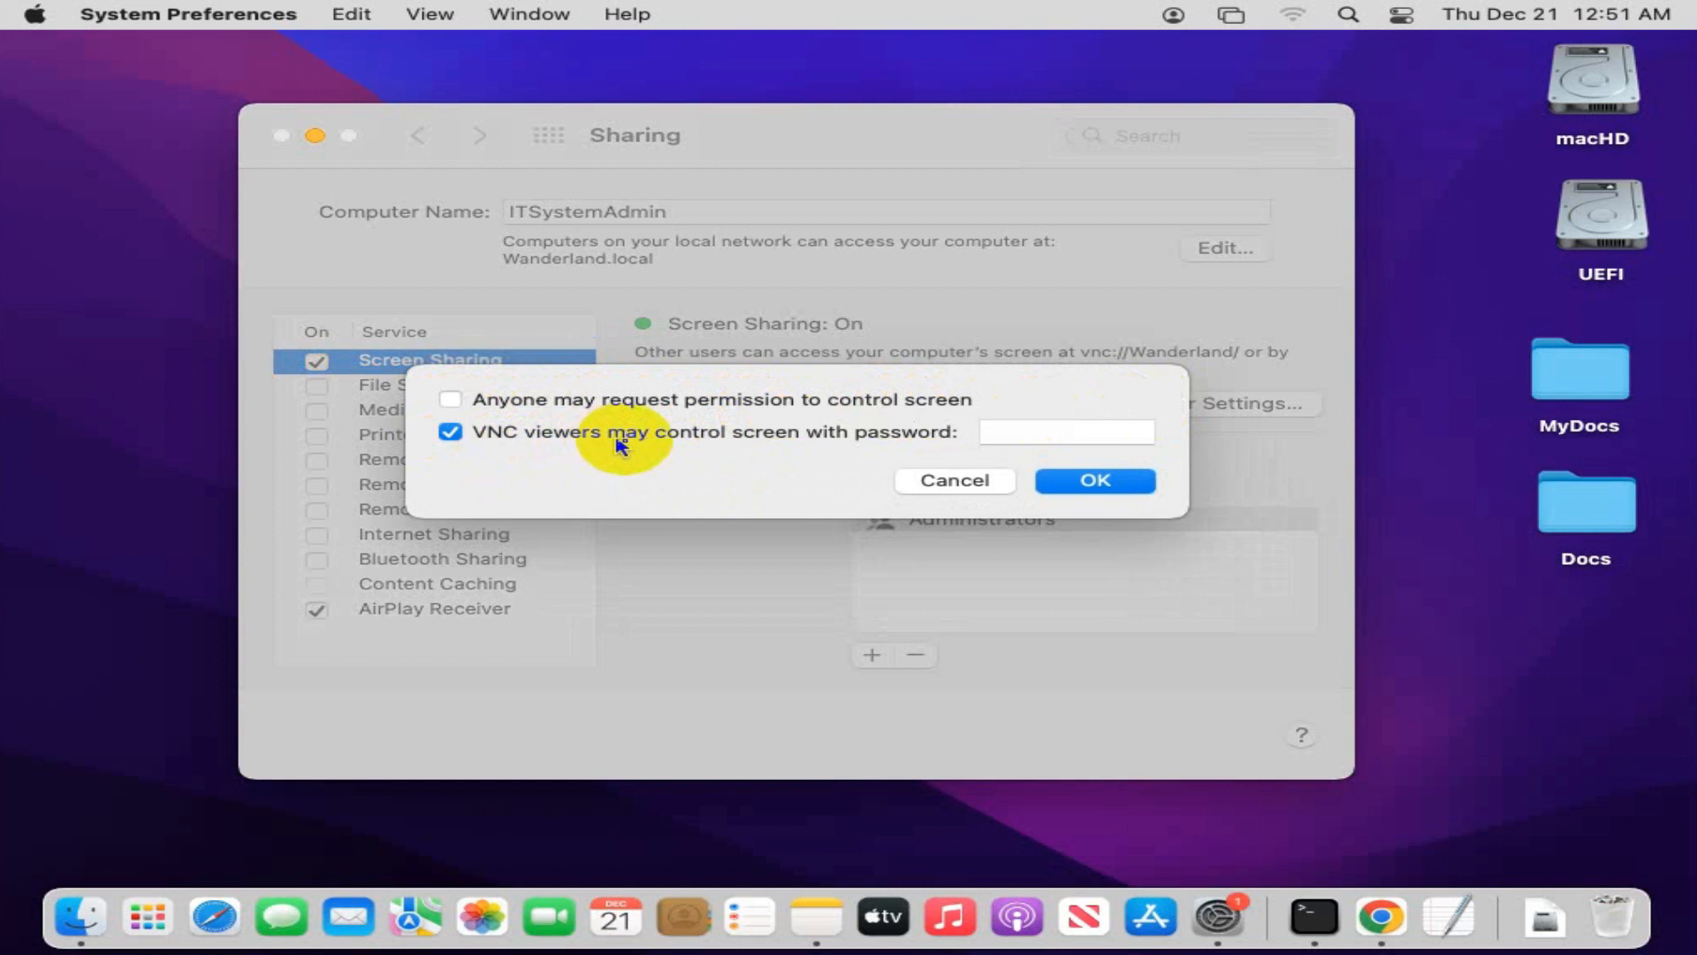
mouse_move(811, 444)
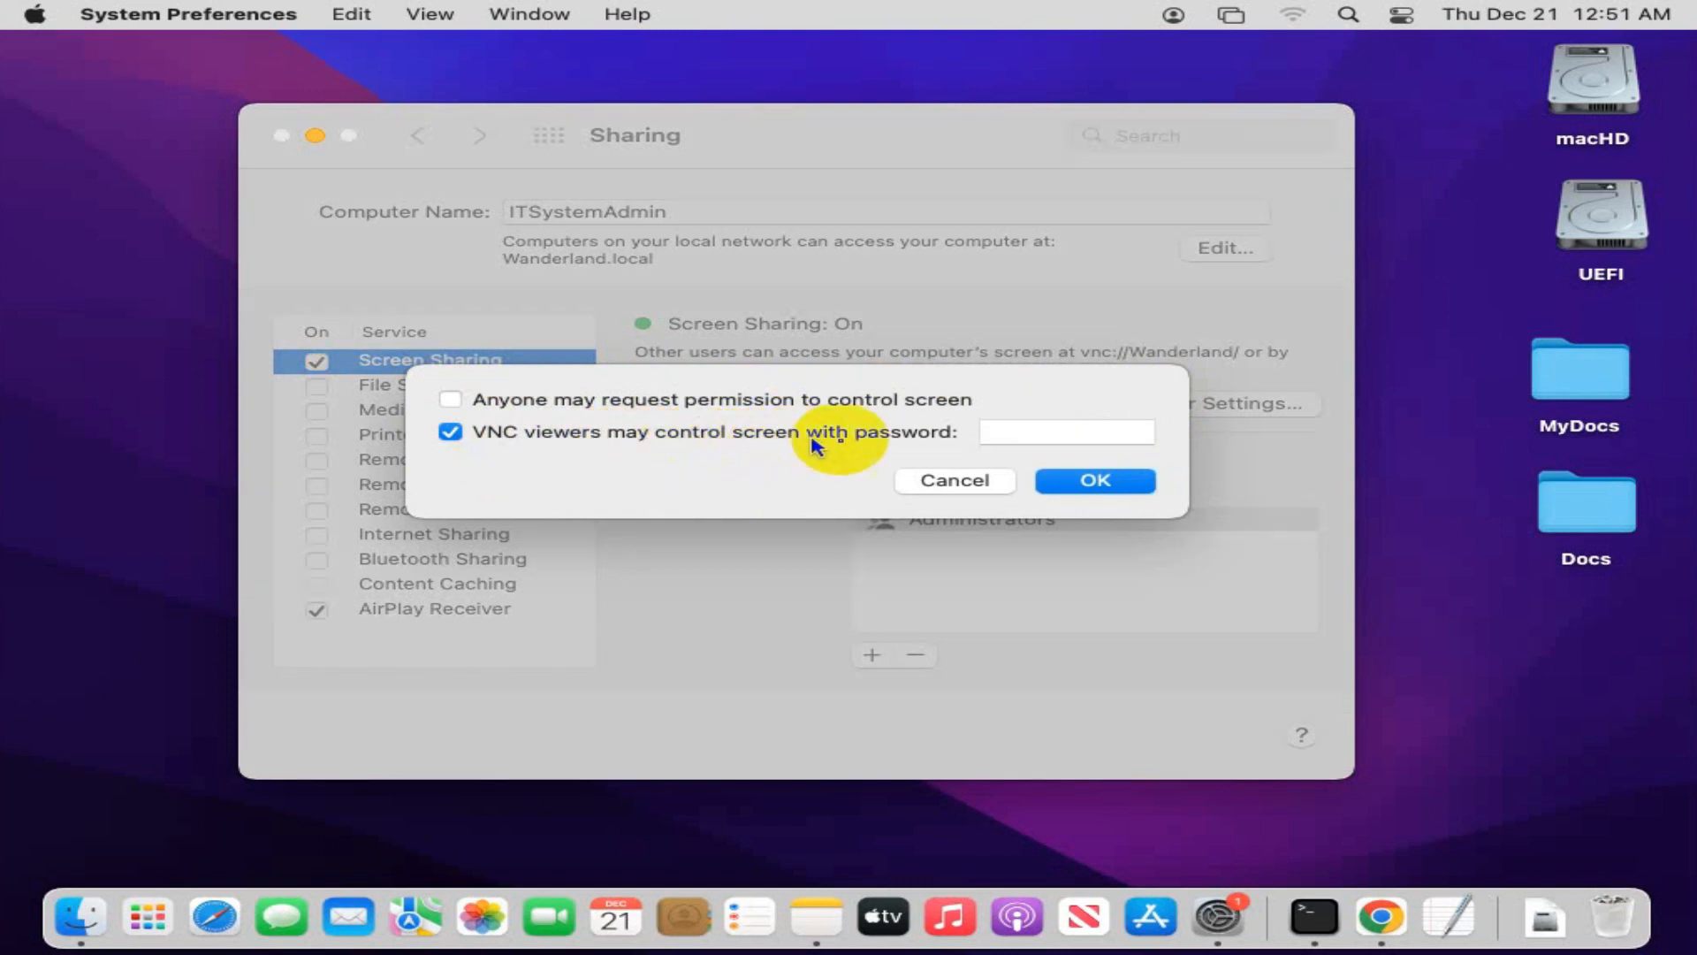
mouse_move(877, 449)
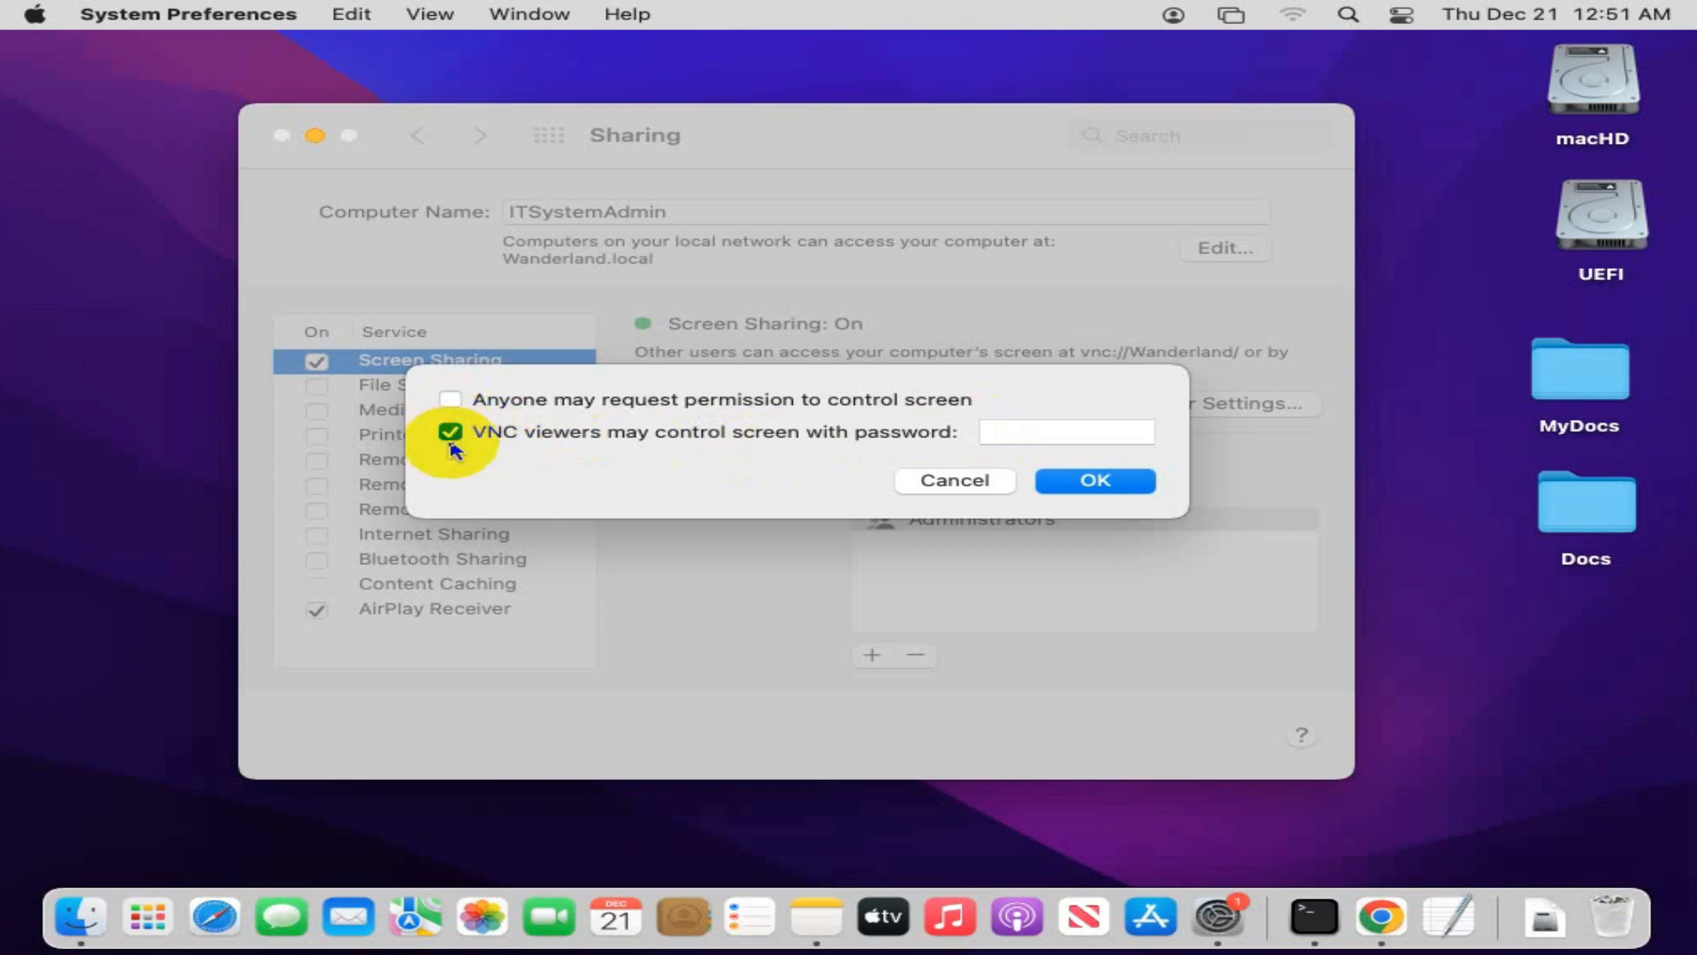
click(451, 431)
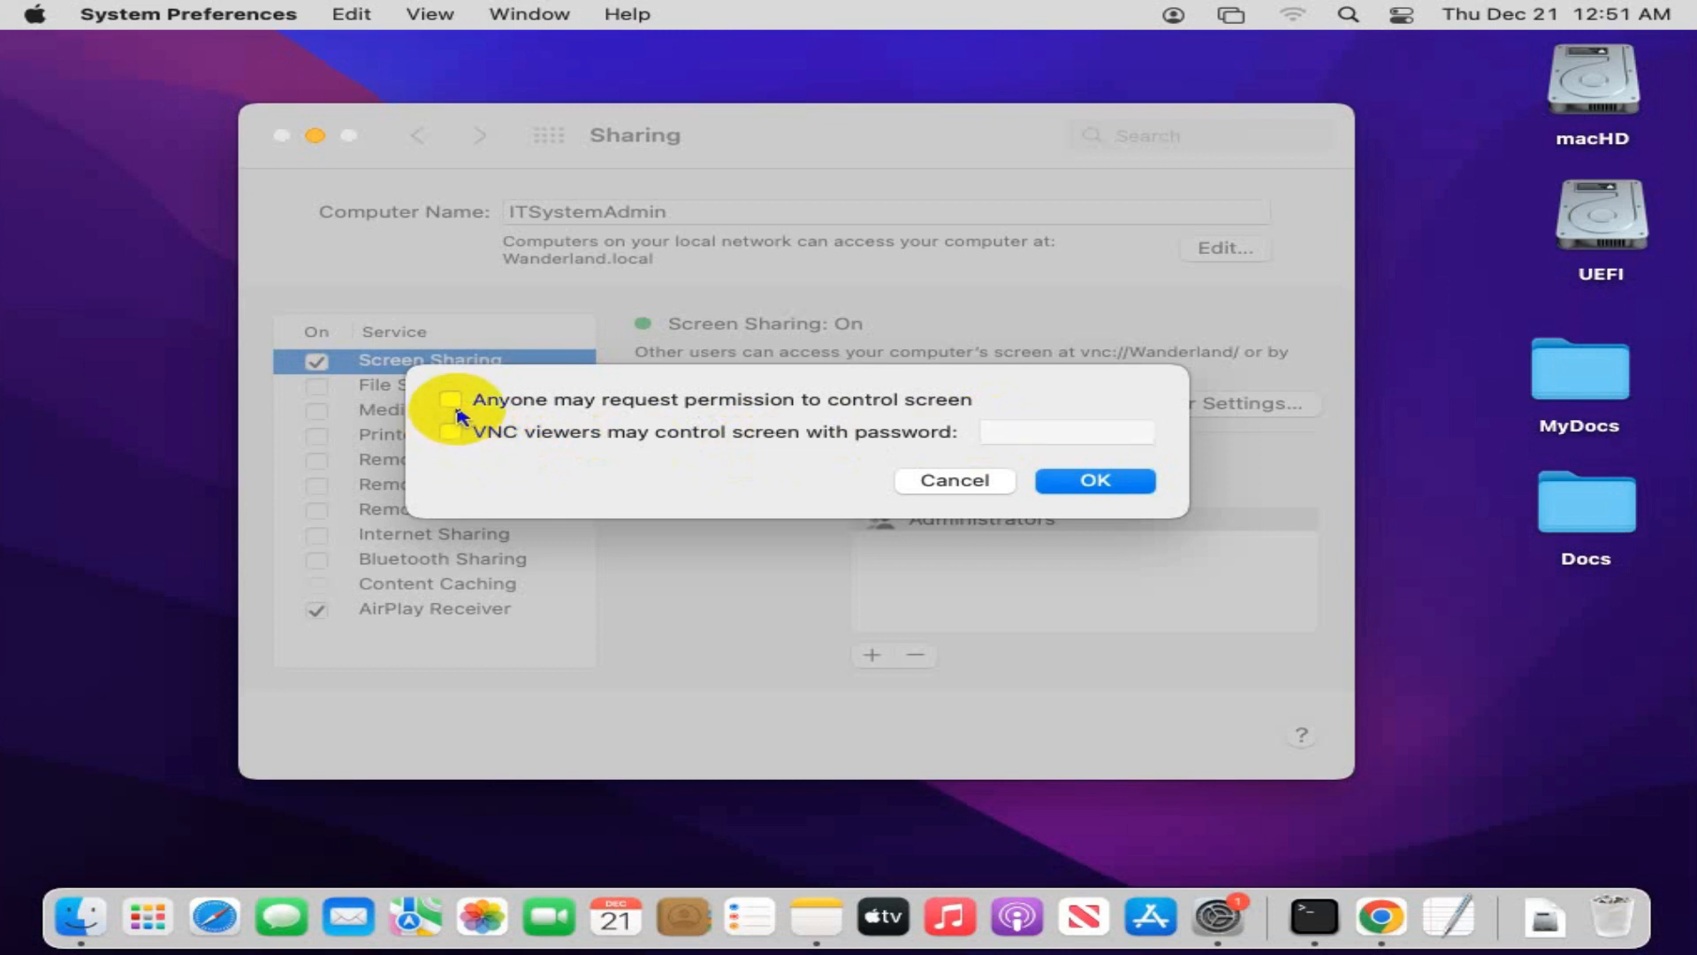
click(451, 399)
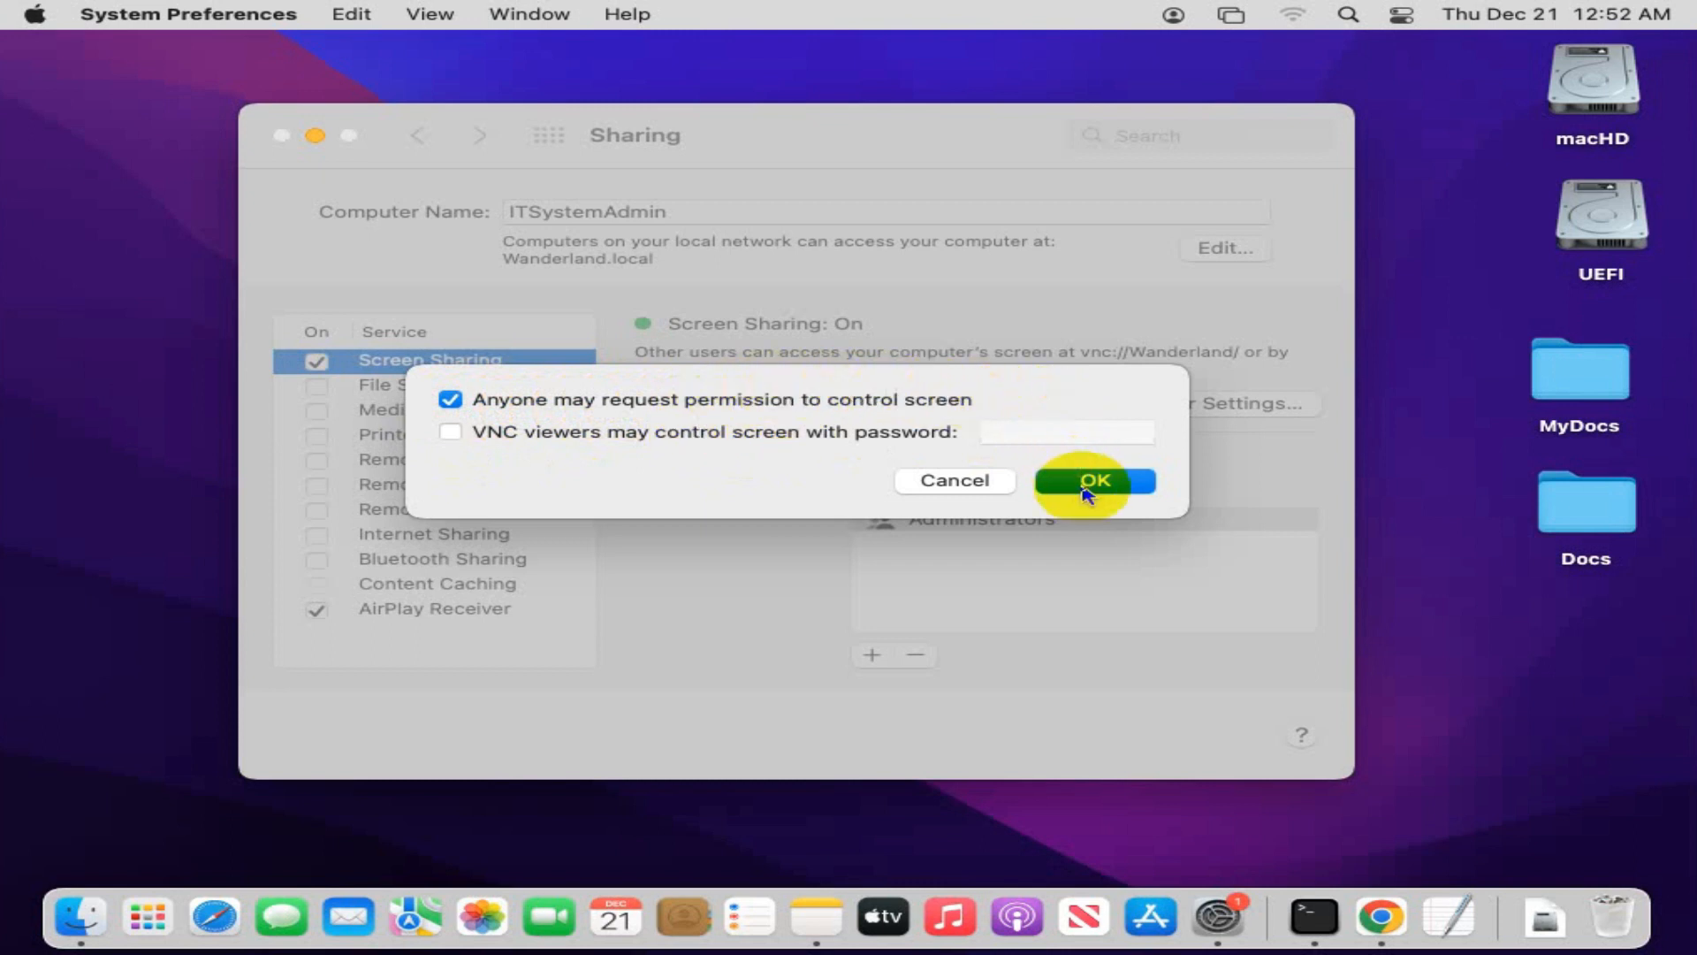
click(1093, 481)
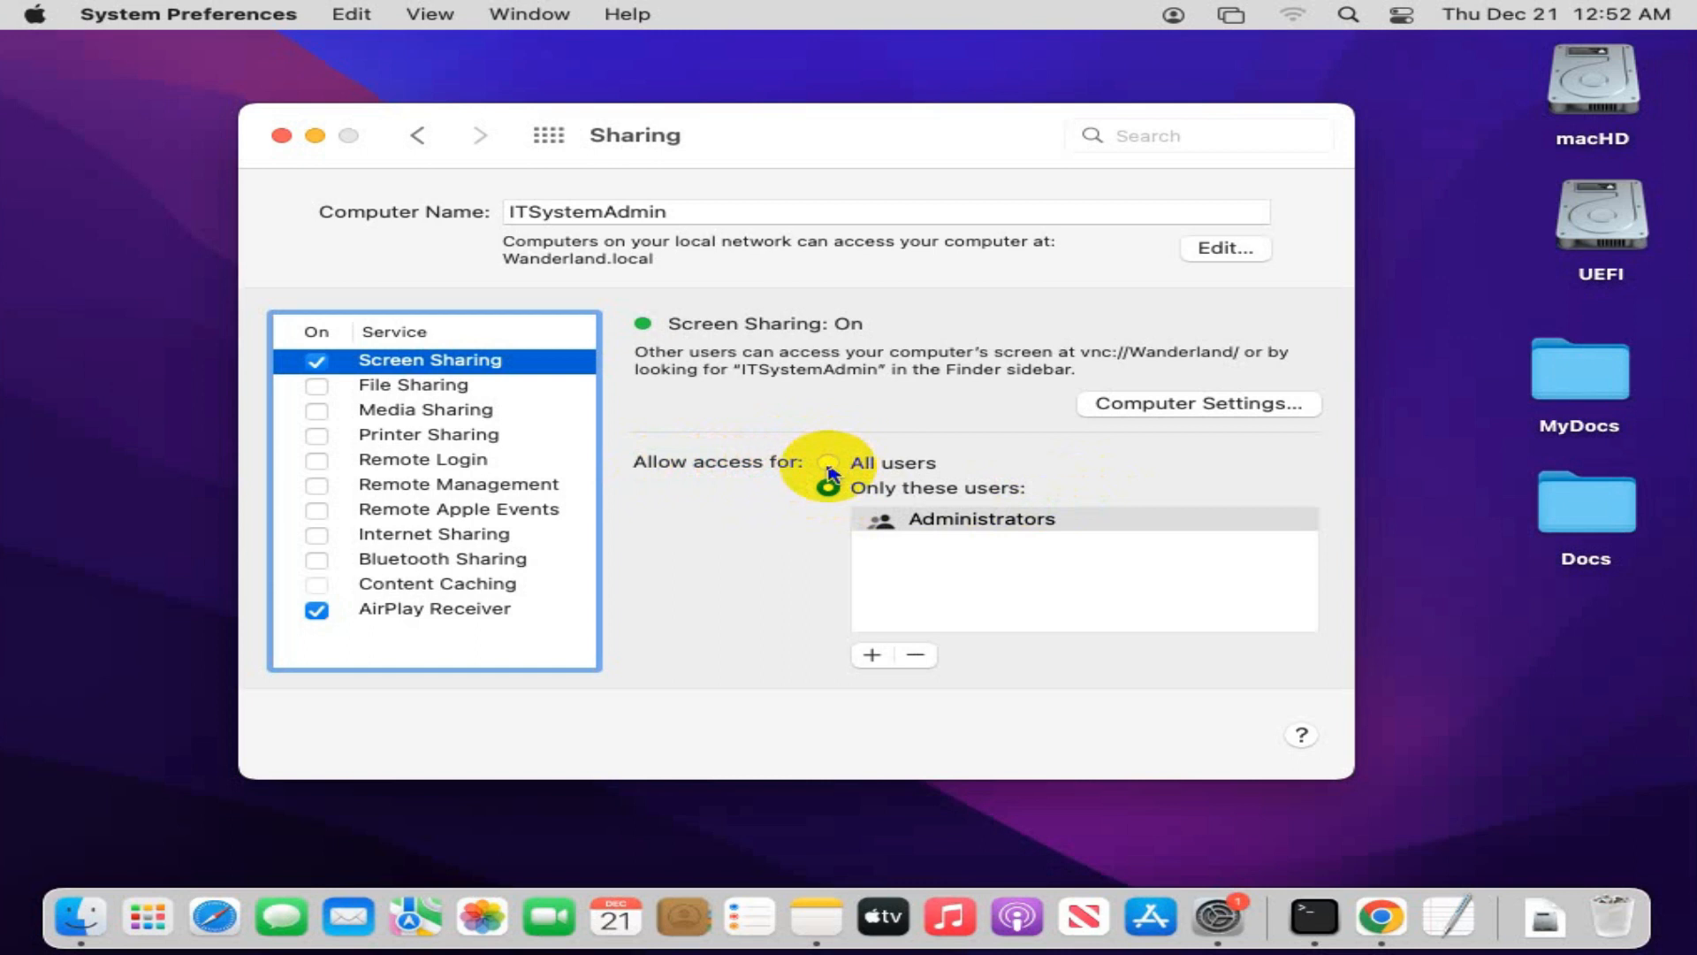
click(829, 462)
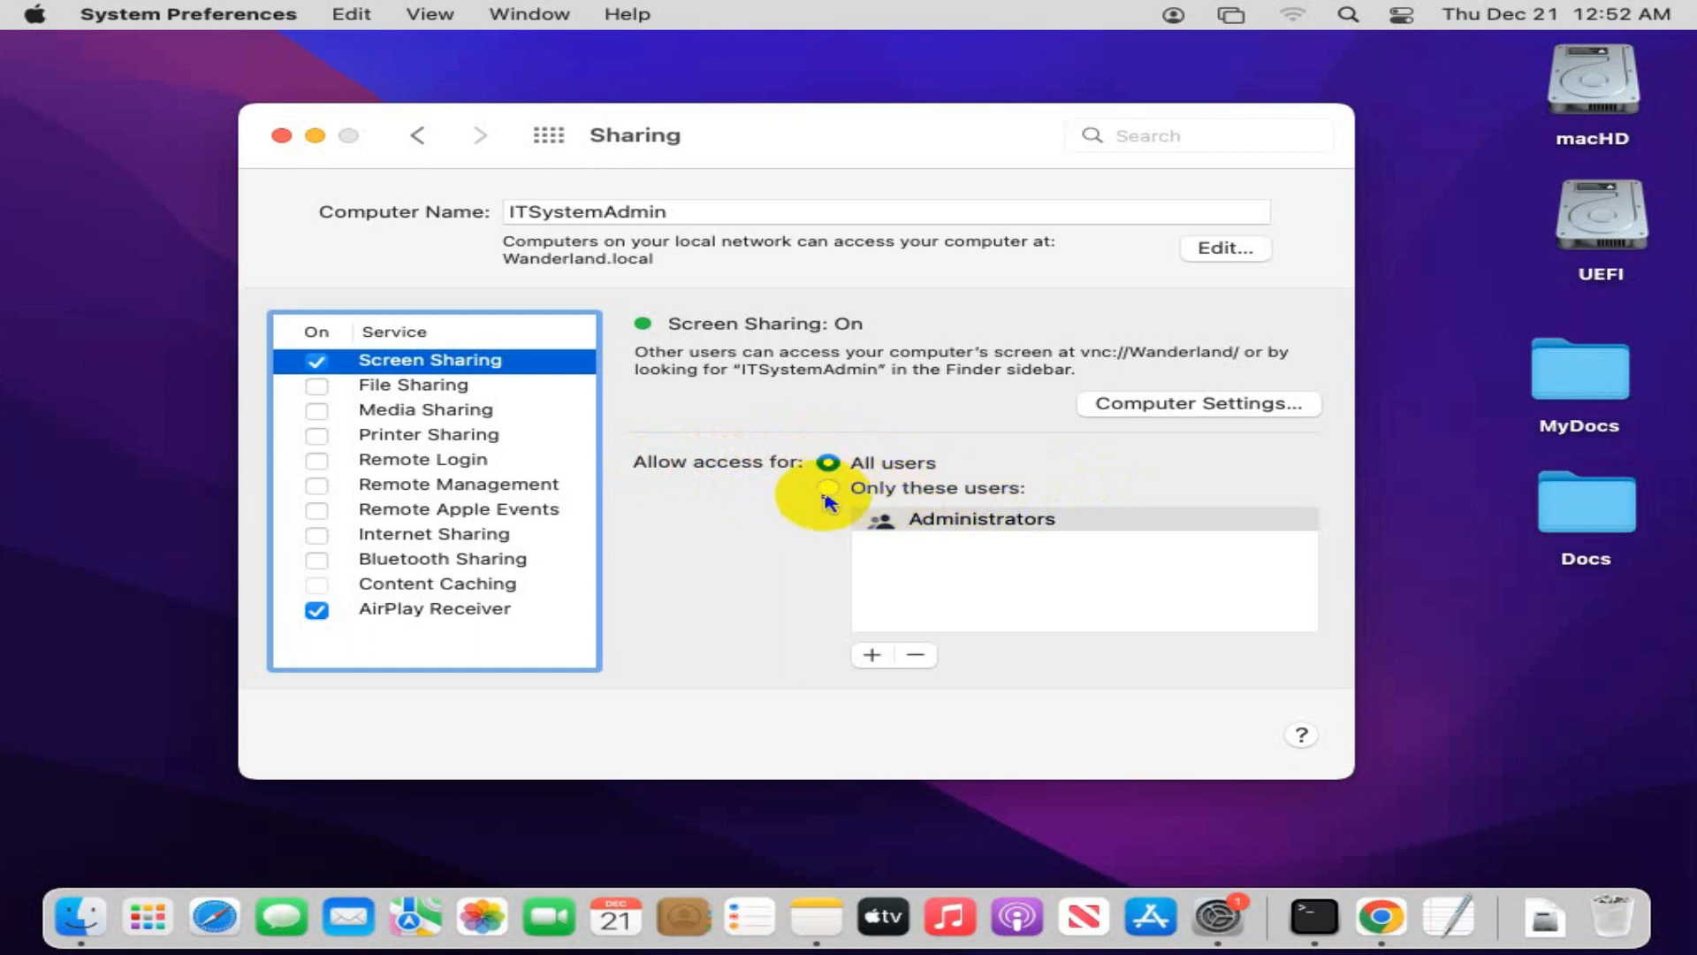
click(828, 488)
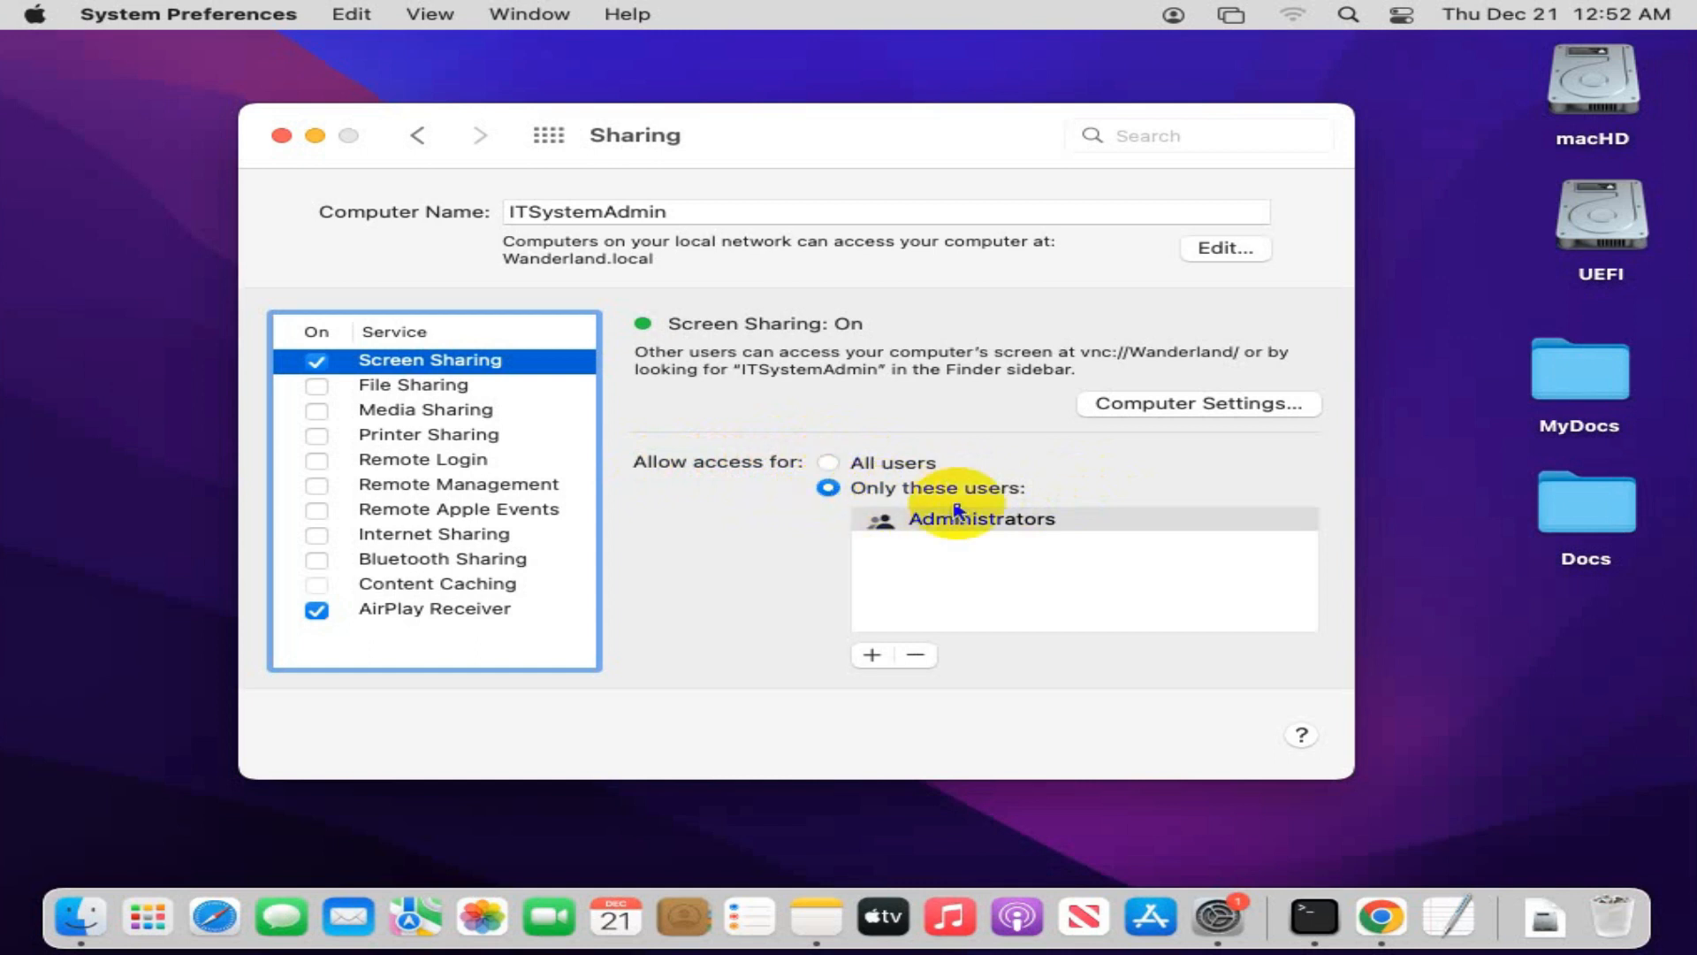
mouse_move(967, 530)
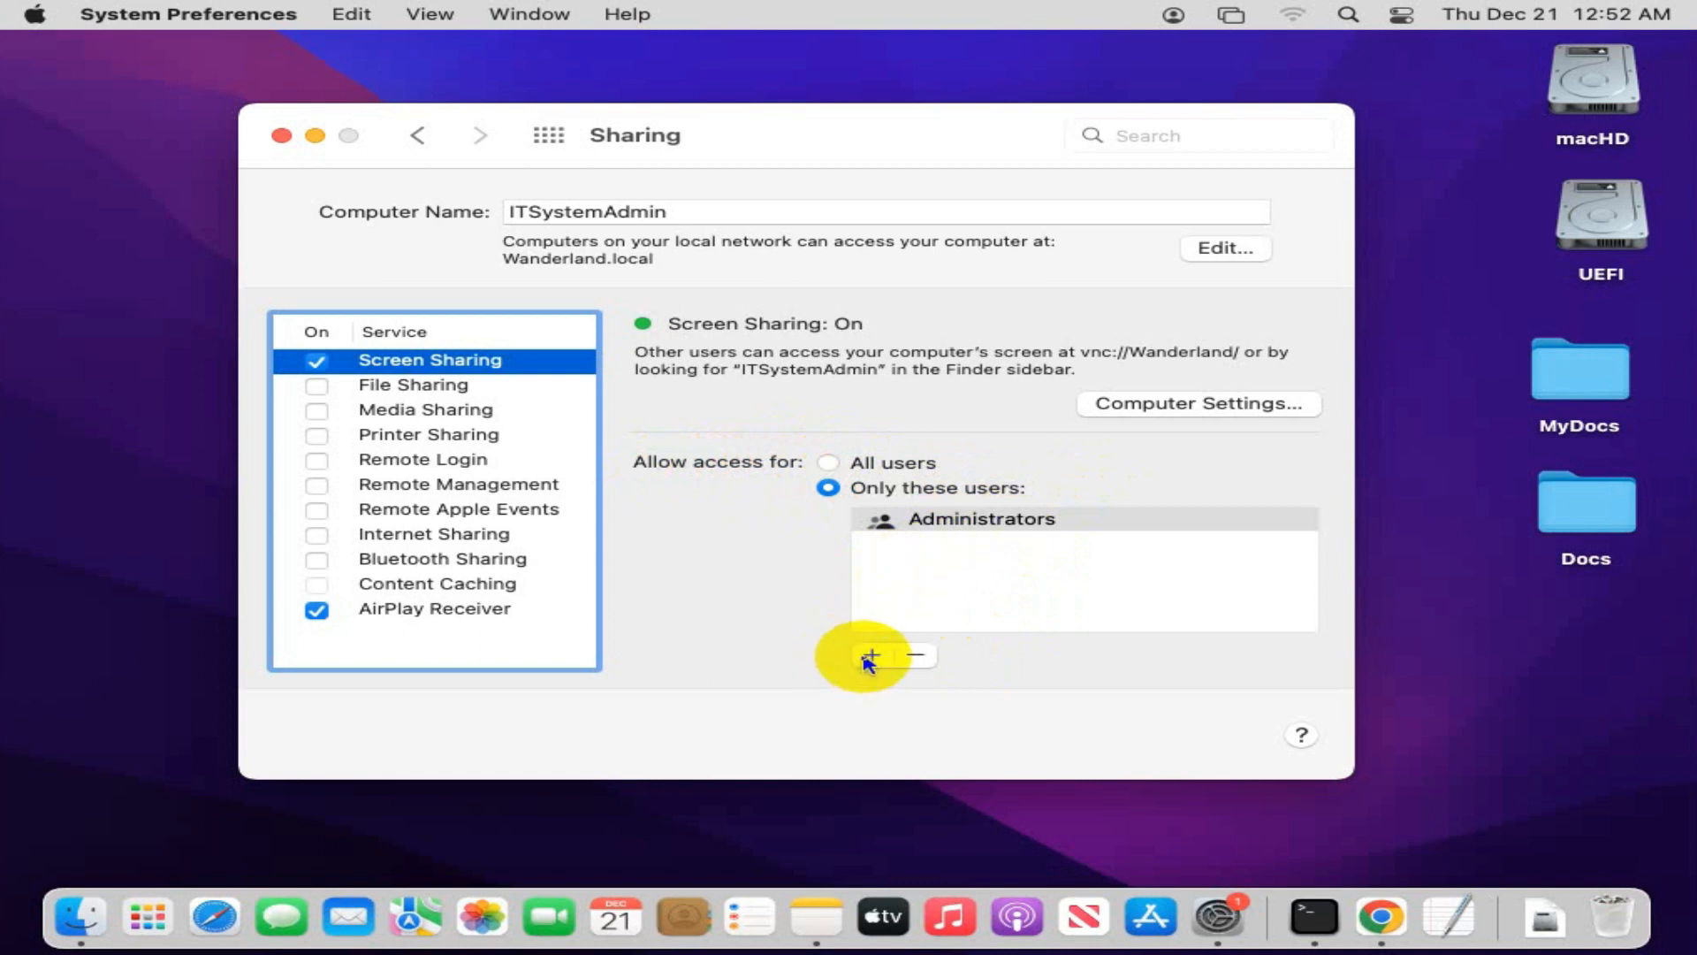
Add ITSystemAdmin to the users allowed Screen Sharing access, alongside Administrators.
click(870, 656)
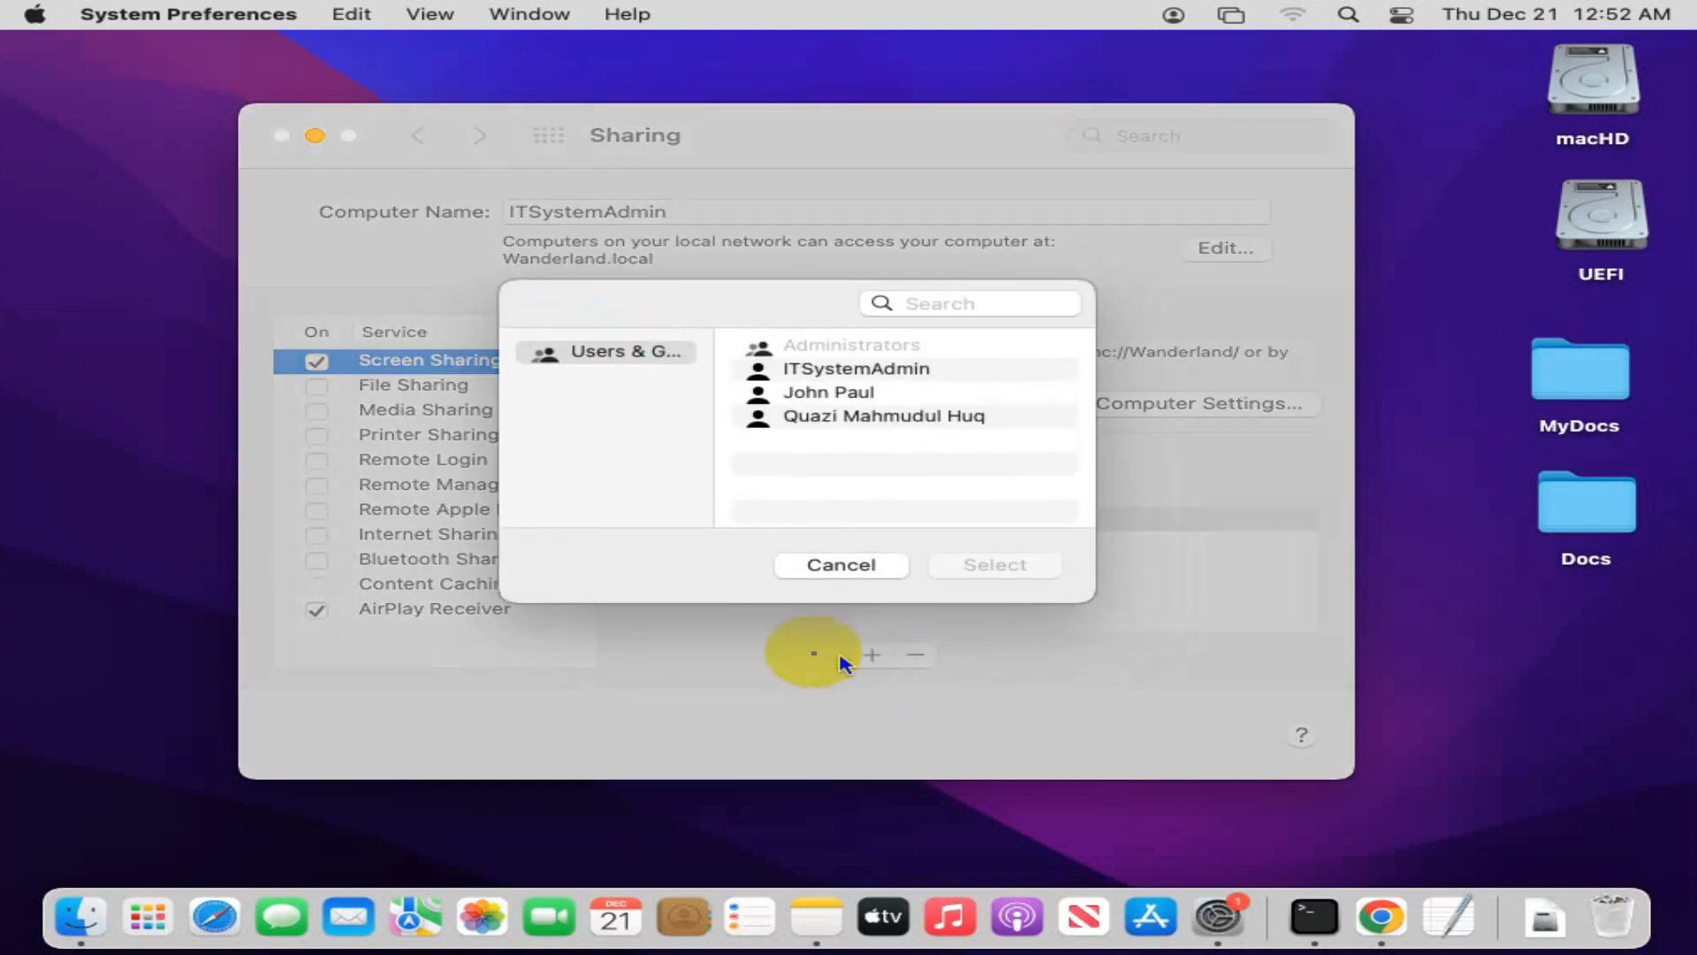
mouse_move(944, 402)
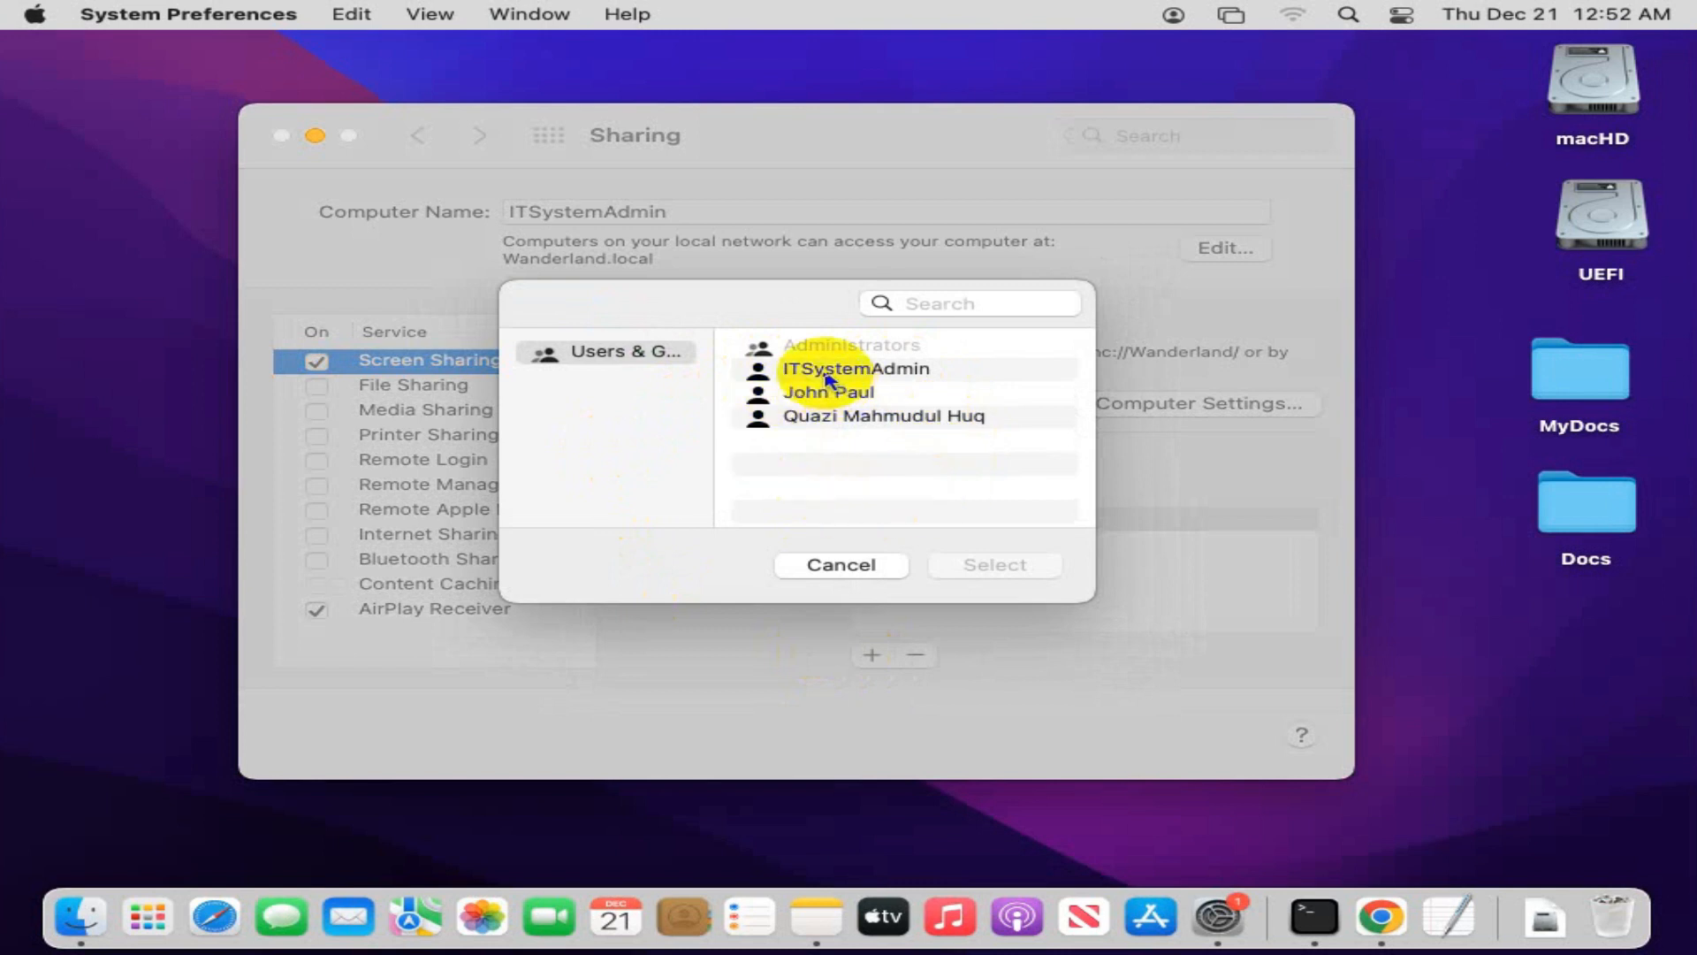
click(856, 370)
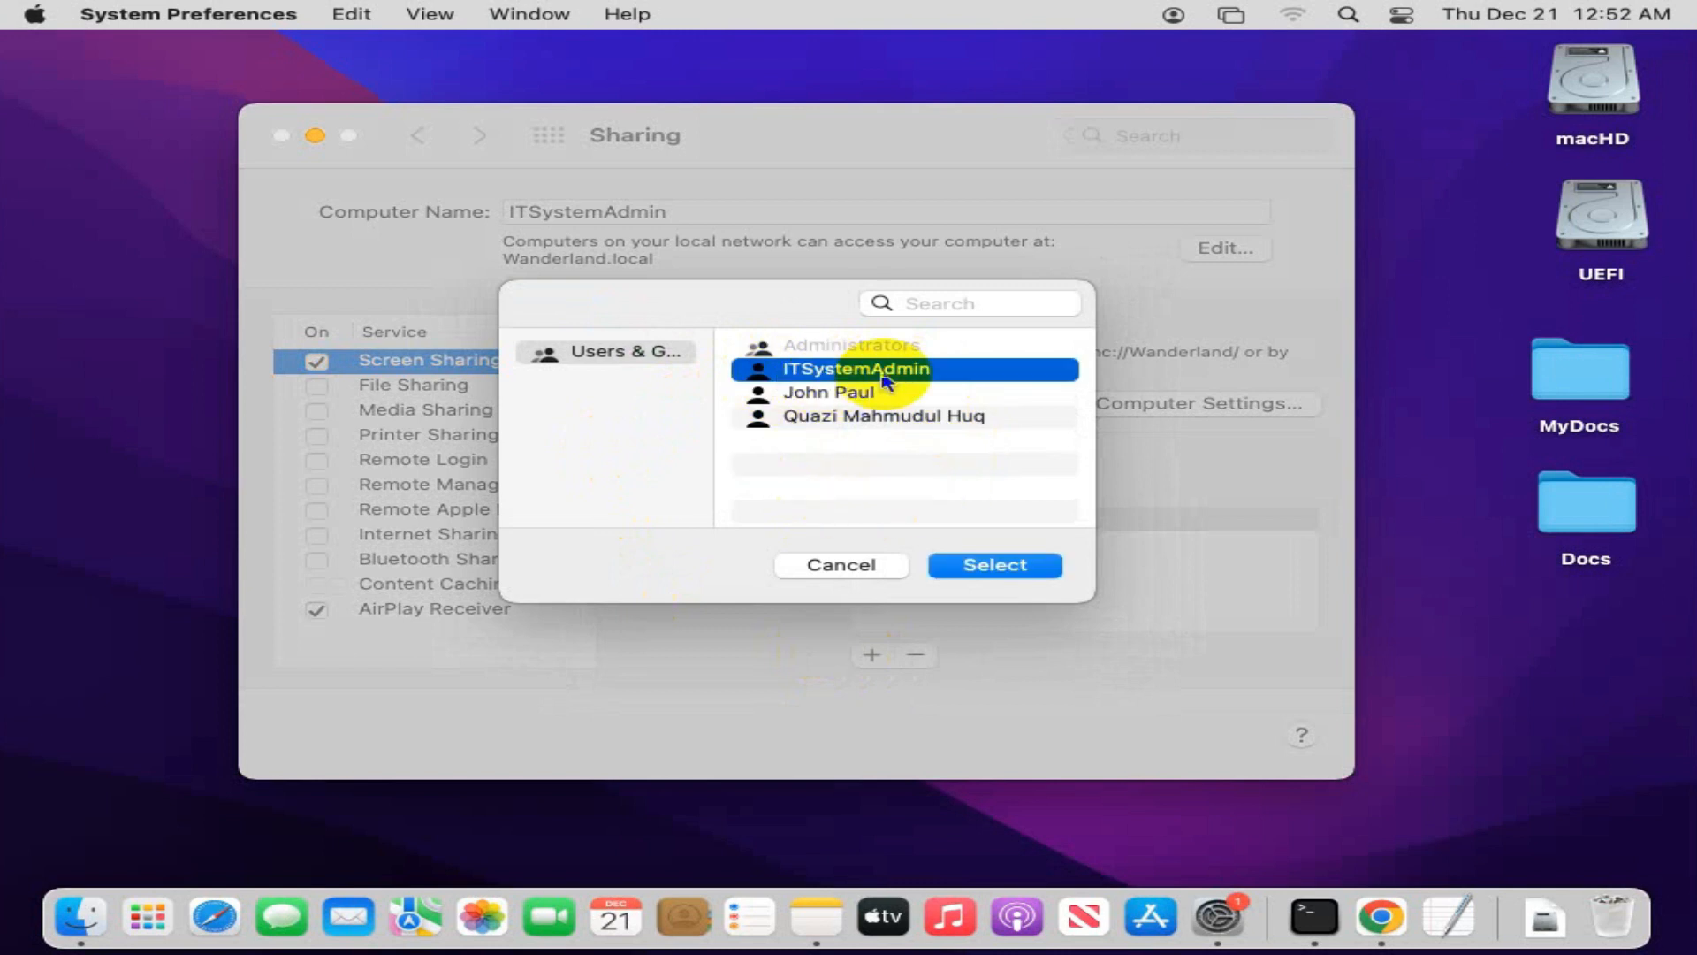
click(994, 564)
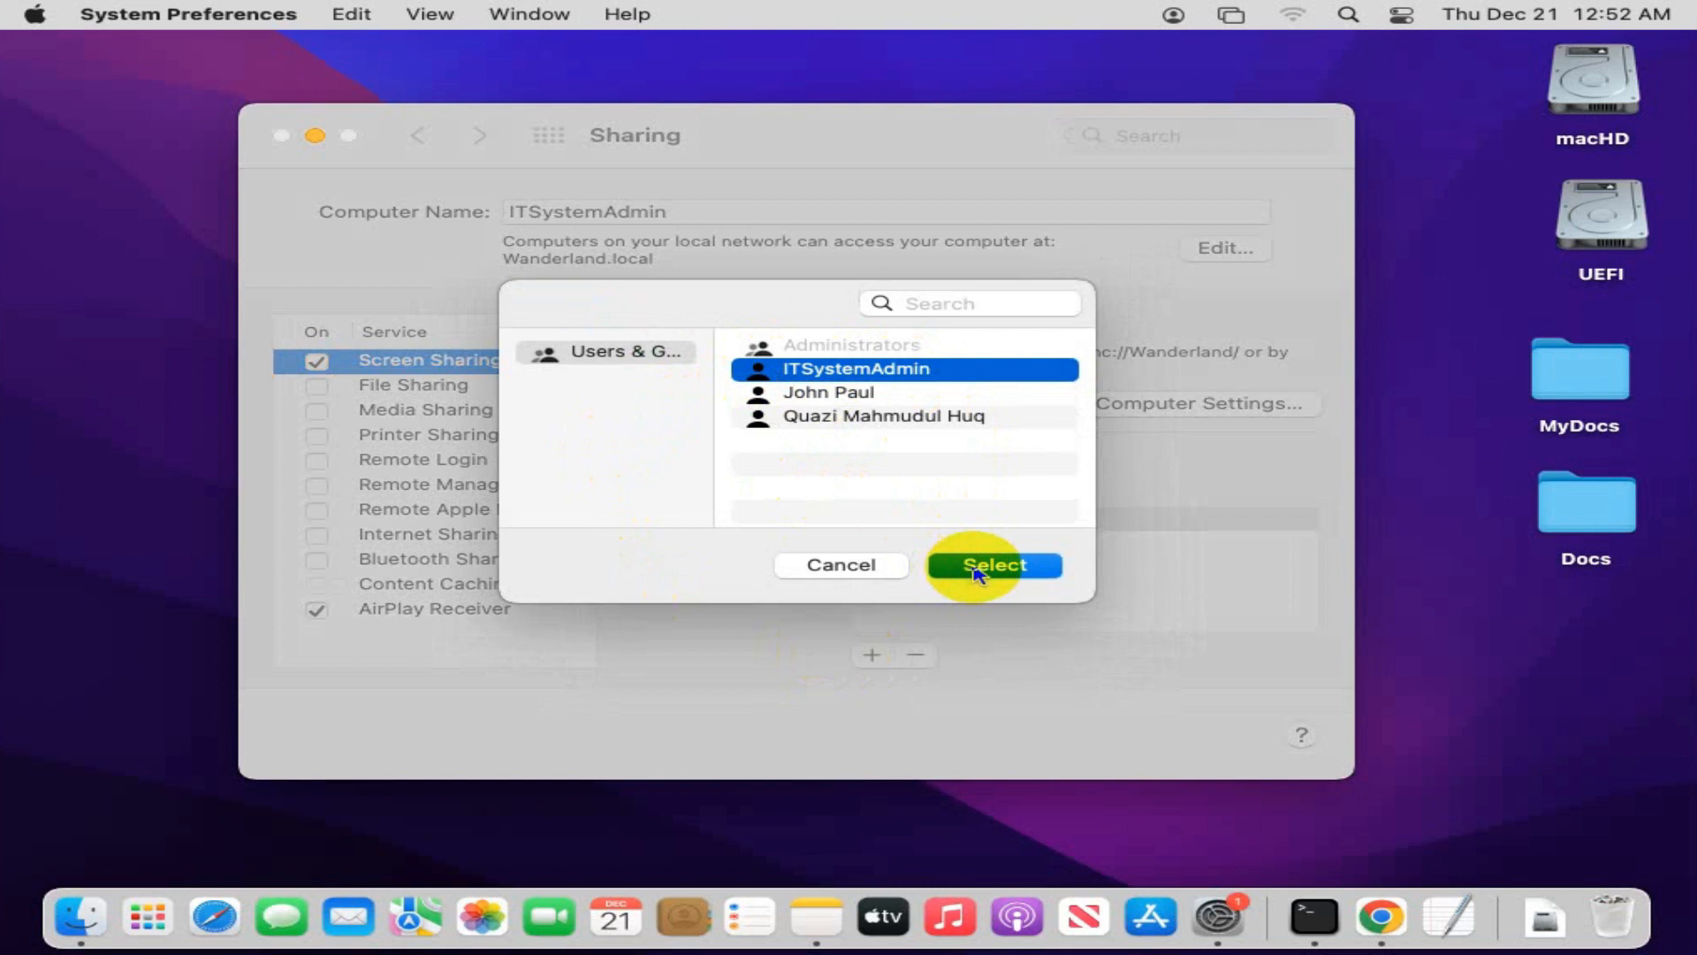
click(992, 565)
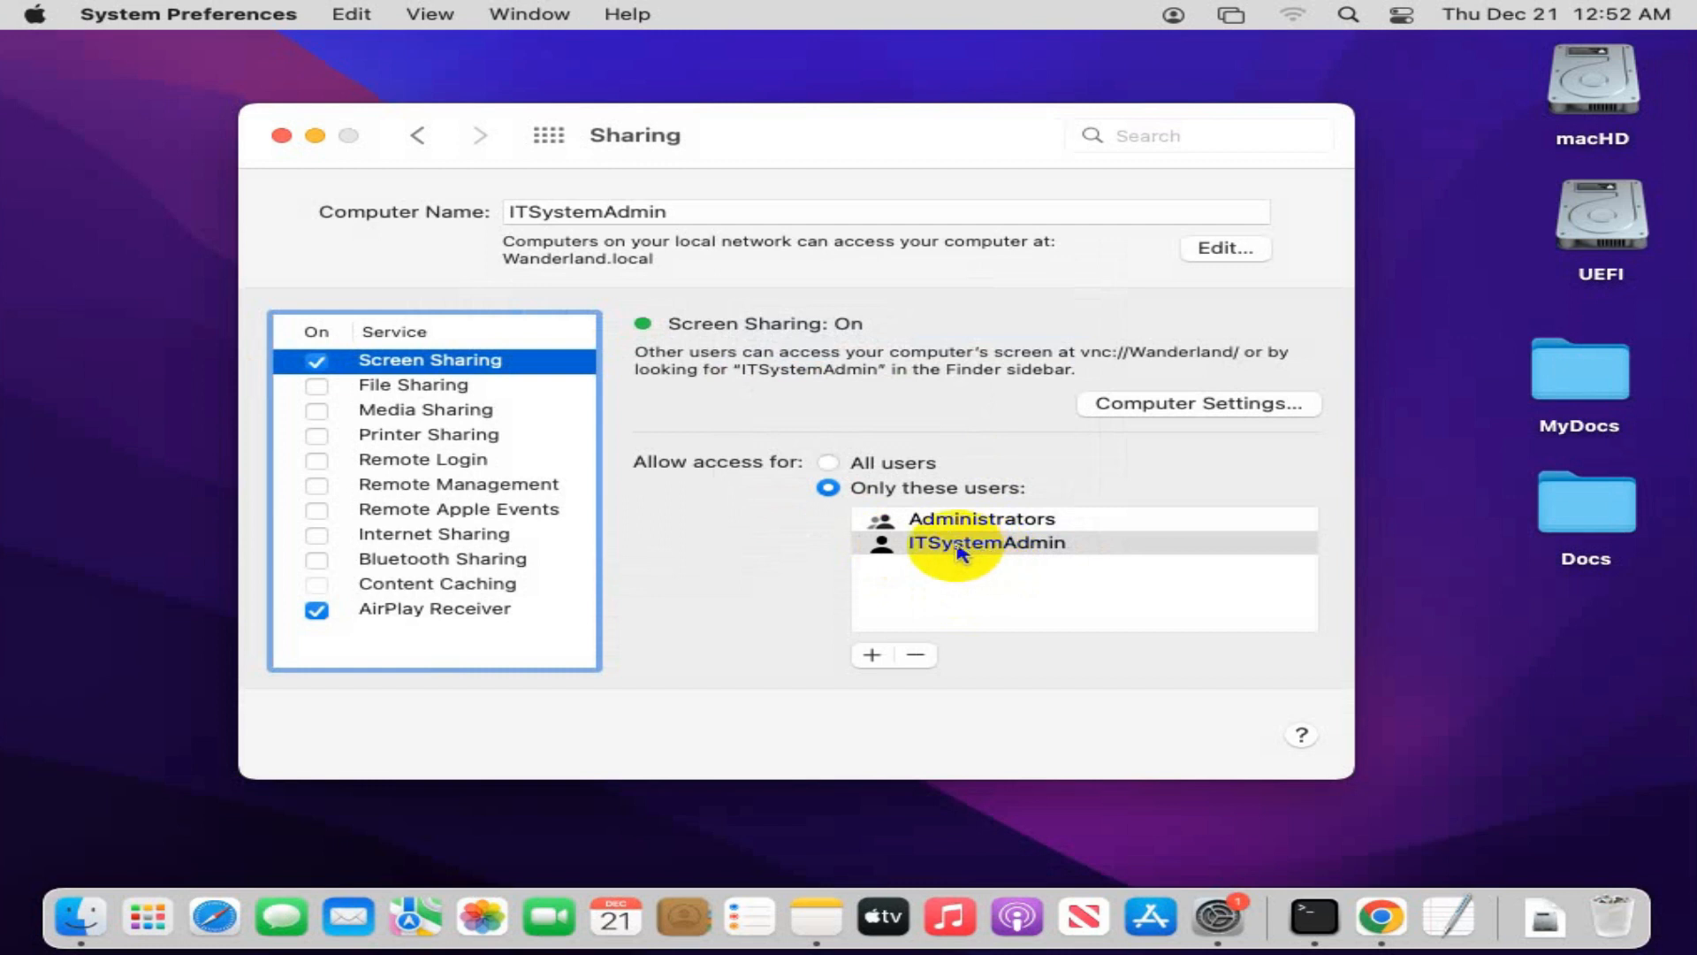
mouse_move(951, 546)
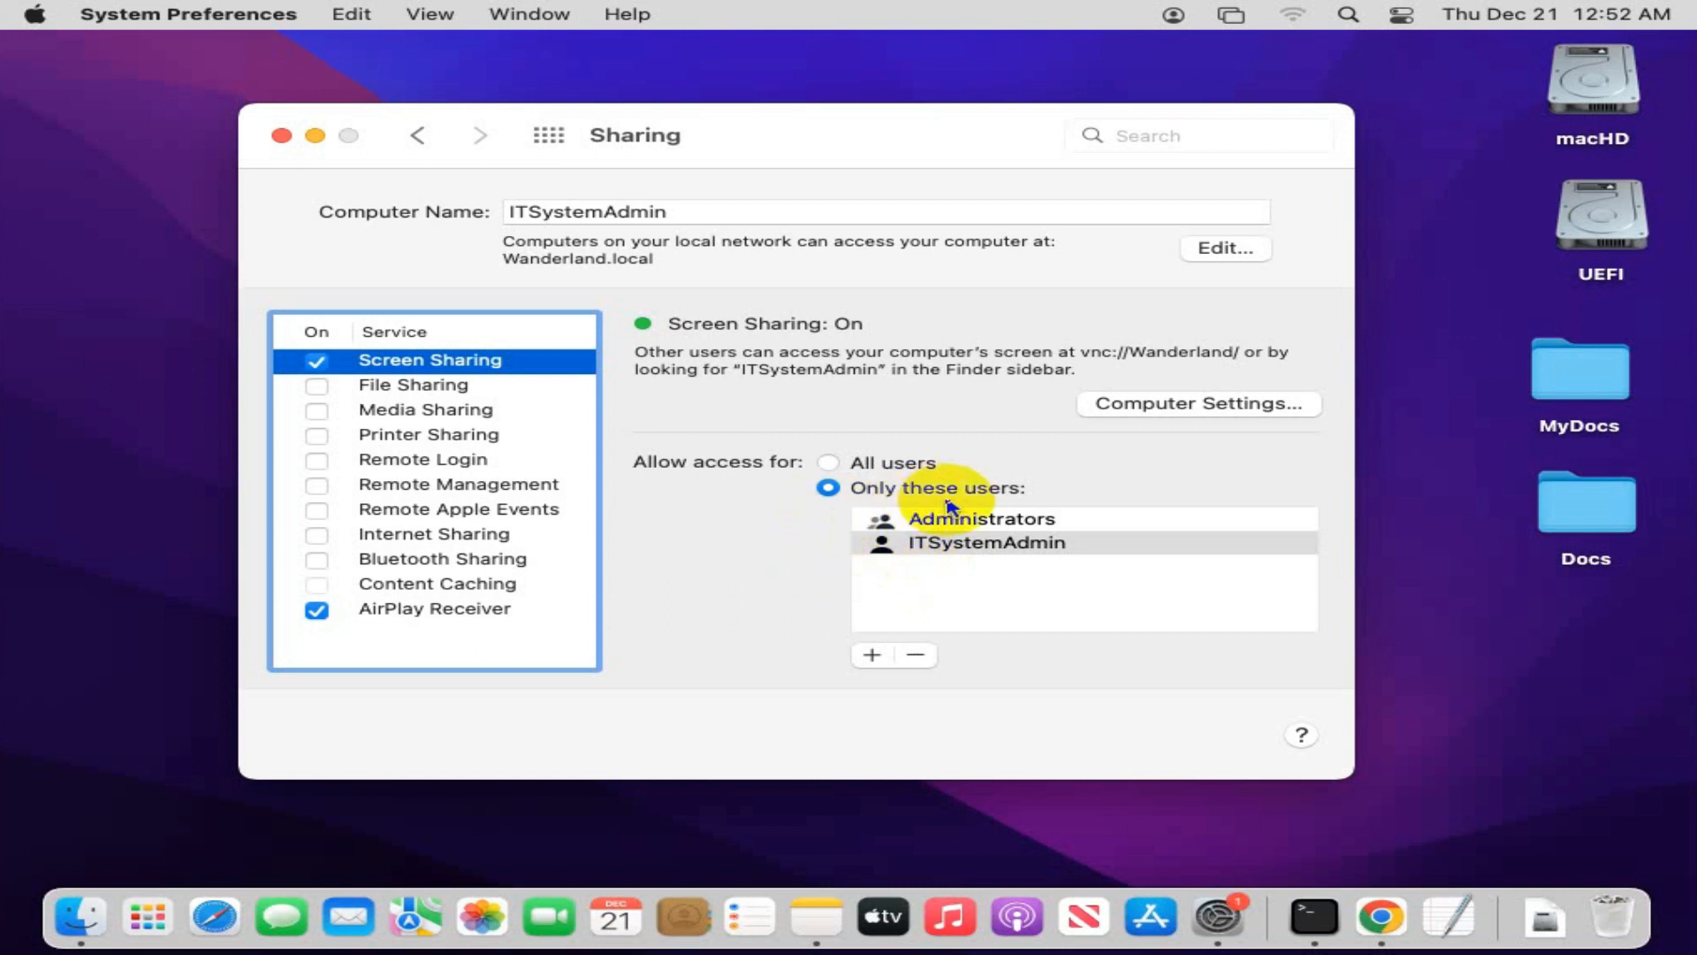
mouse_move(969, 596)
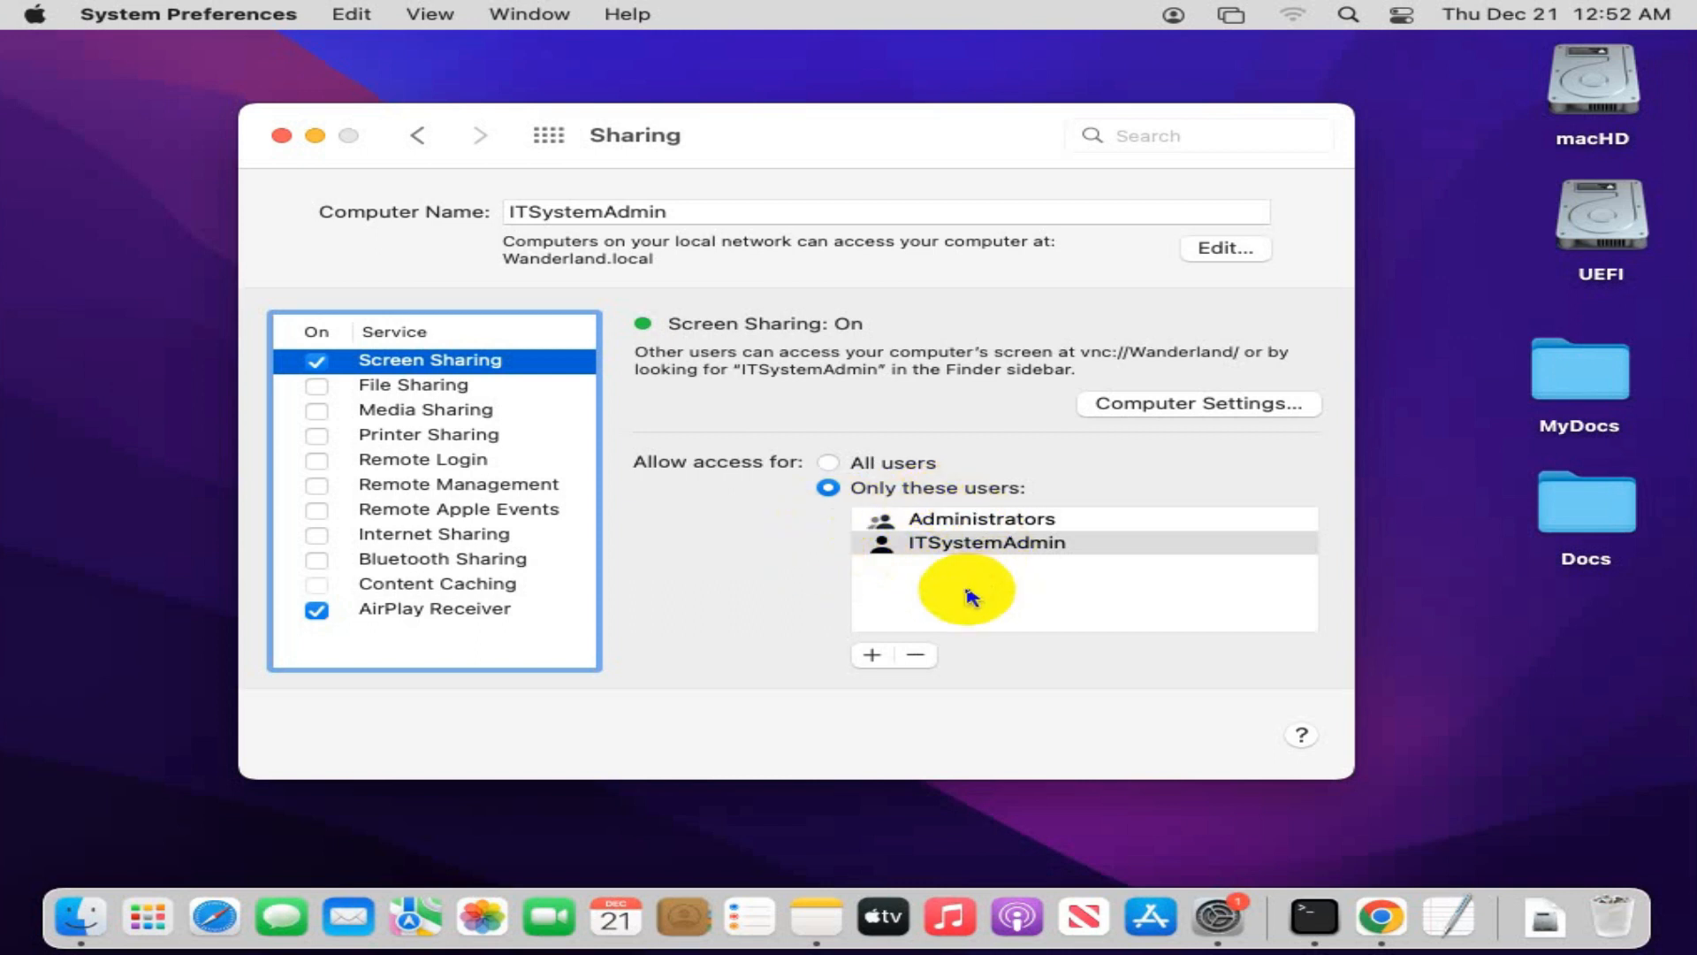